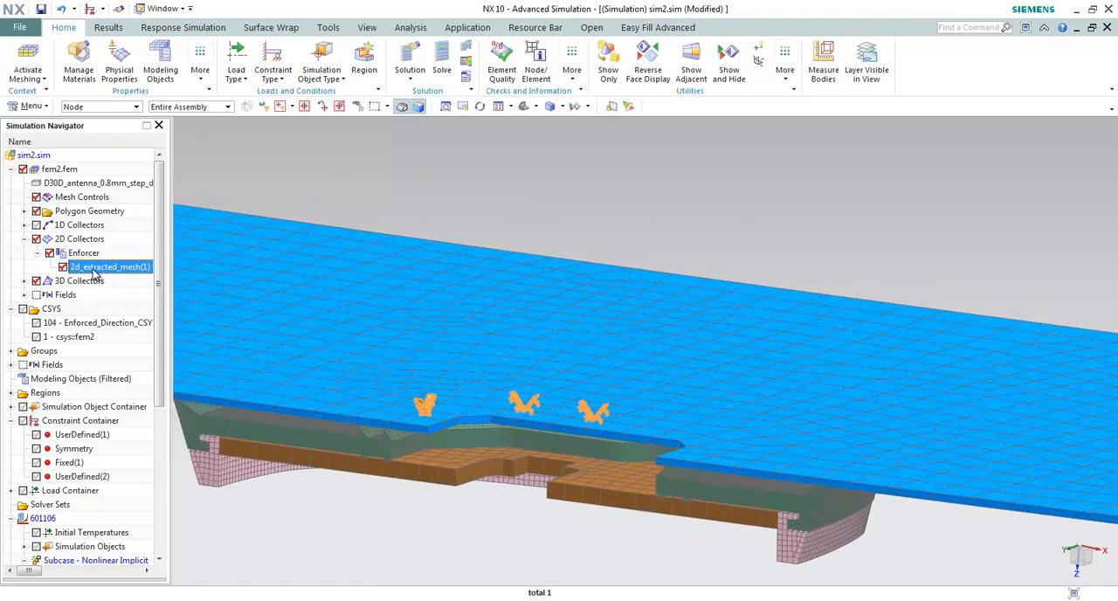
# Step: Review the Enforcer and Plastic_support2 mesh collectors and the rubber-roof and plastic-rubber contact pairs
pyautogui.click(84, 252)
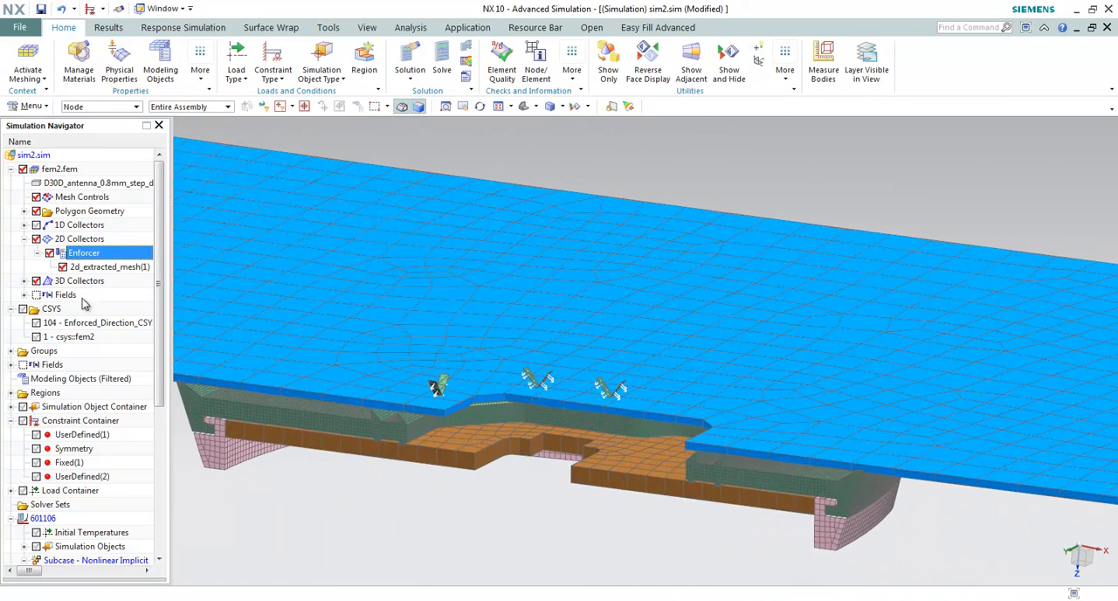
pyautogui.click(24, 280)
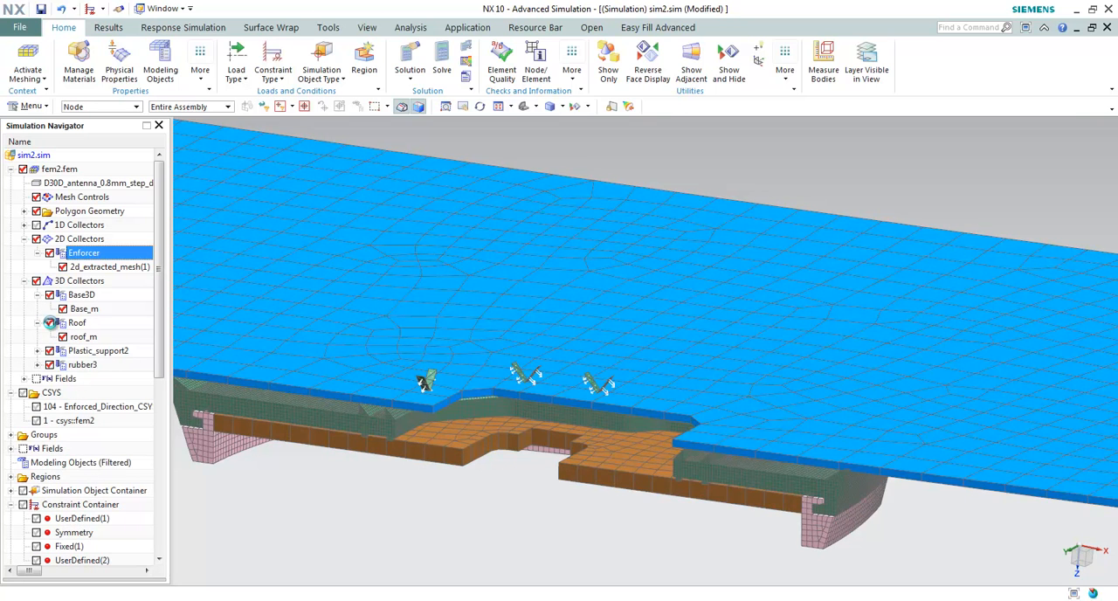
pyautogui.click(36, 350)
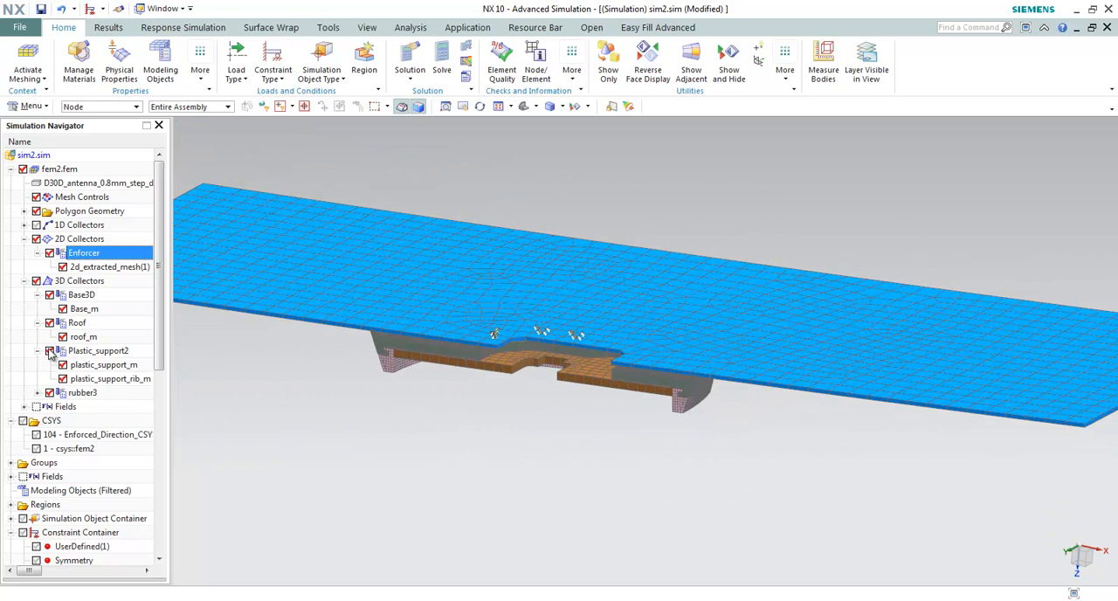
pyautogui.click(91, 406)
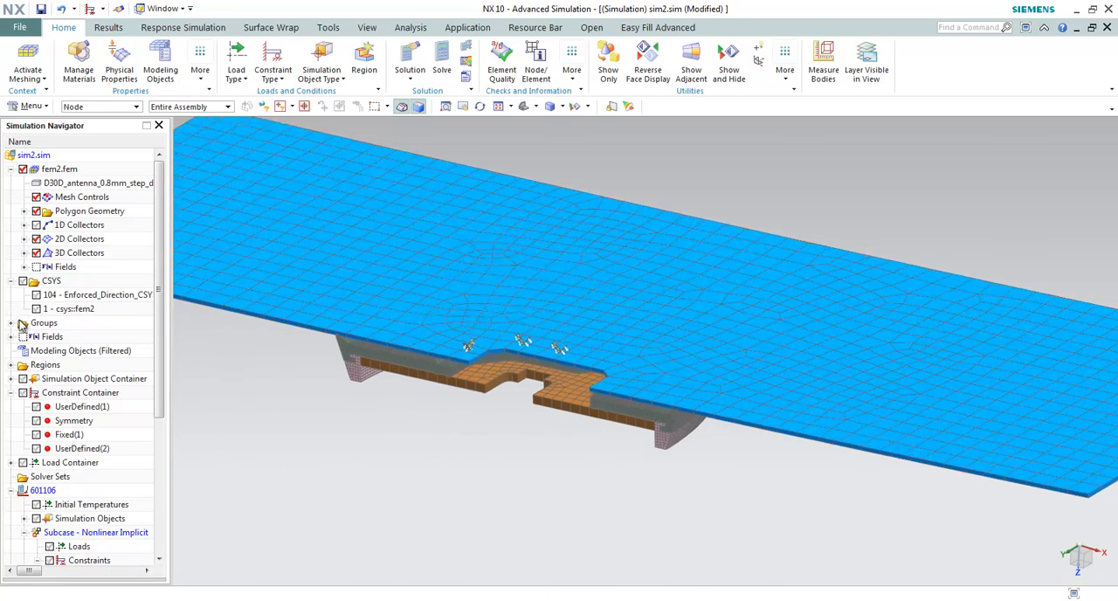
pyautogui.click(22, 169)
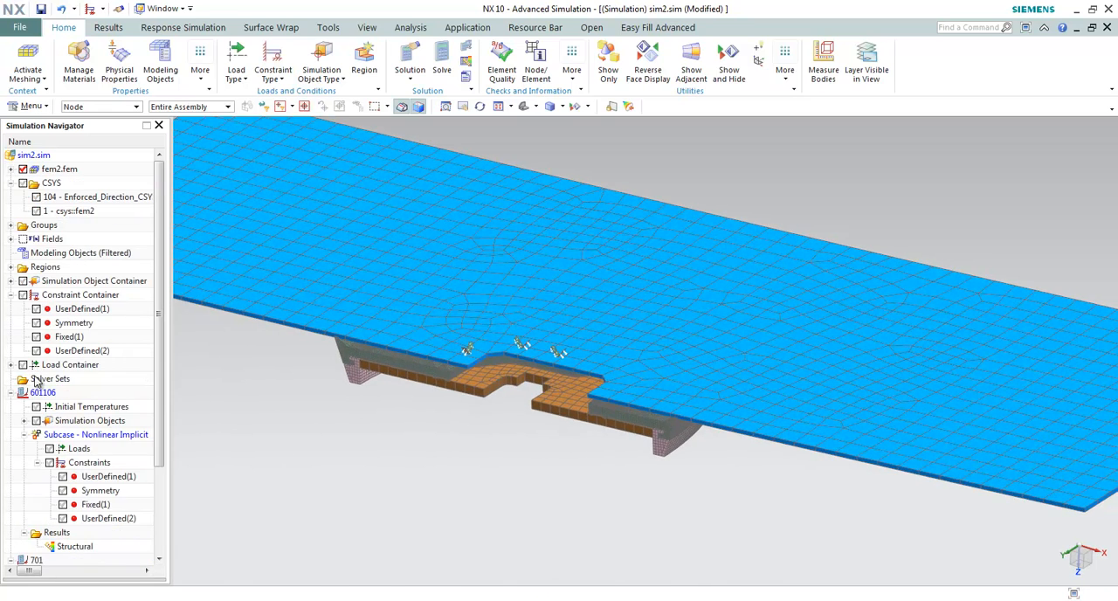
pyautogui.click(91, 420)
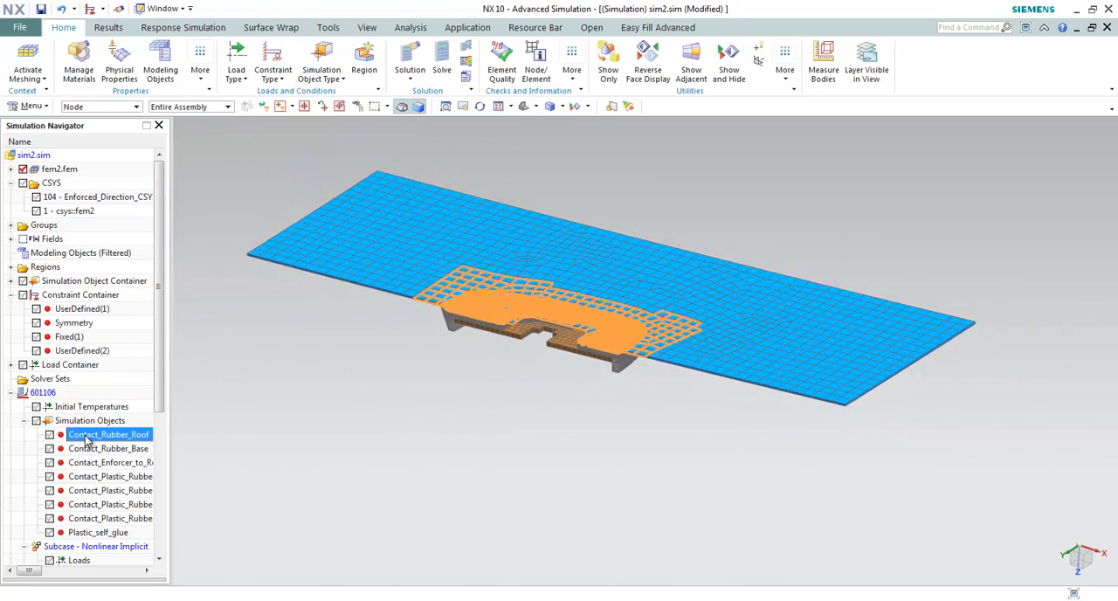
pyautogui.click(108, 448)
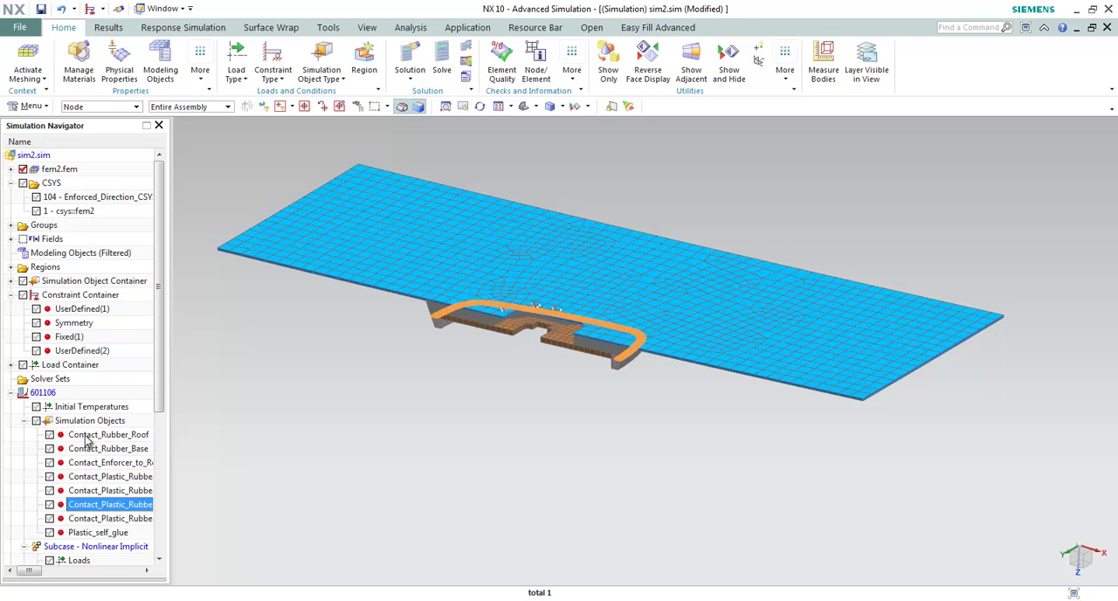
pyautogui.click(96, 545)
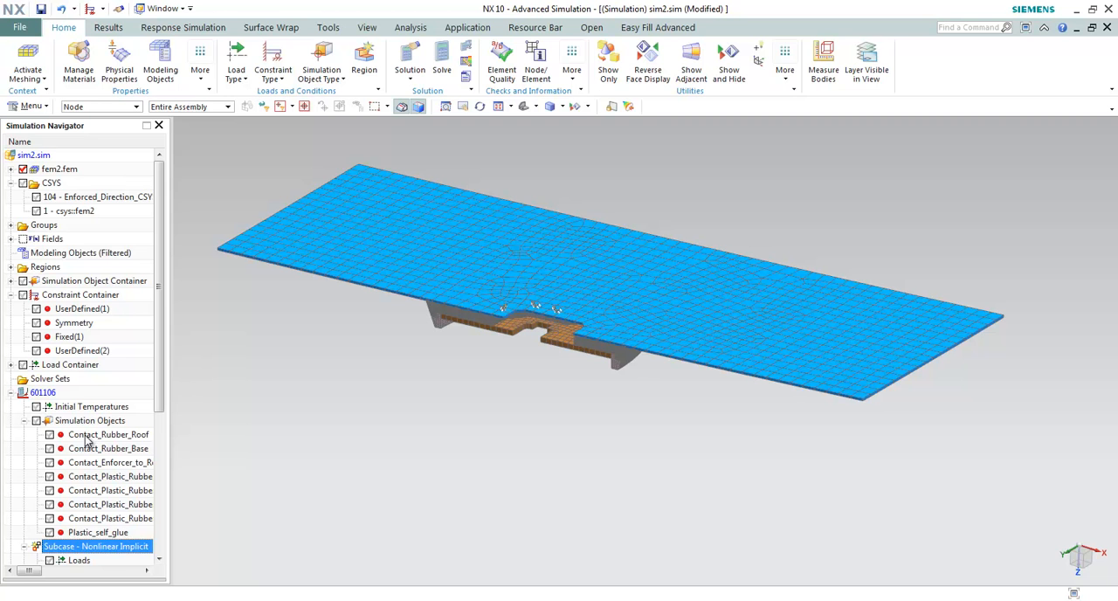
pyautogui.click(89, 420)
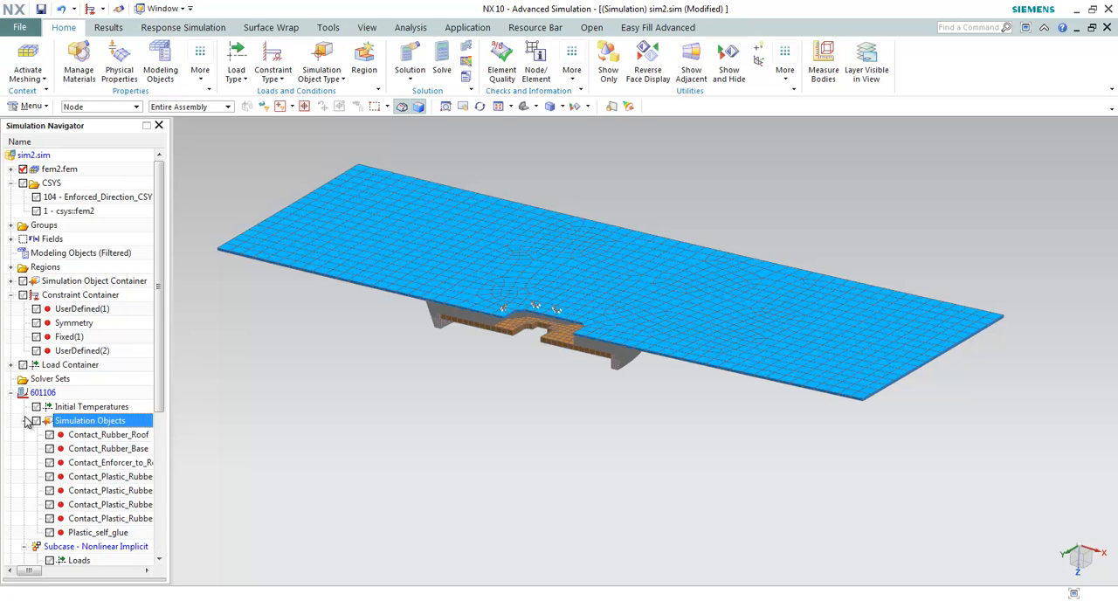
pyautogui.click(24, 420)
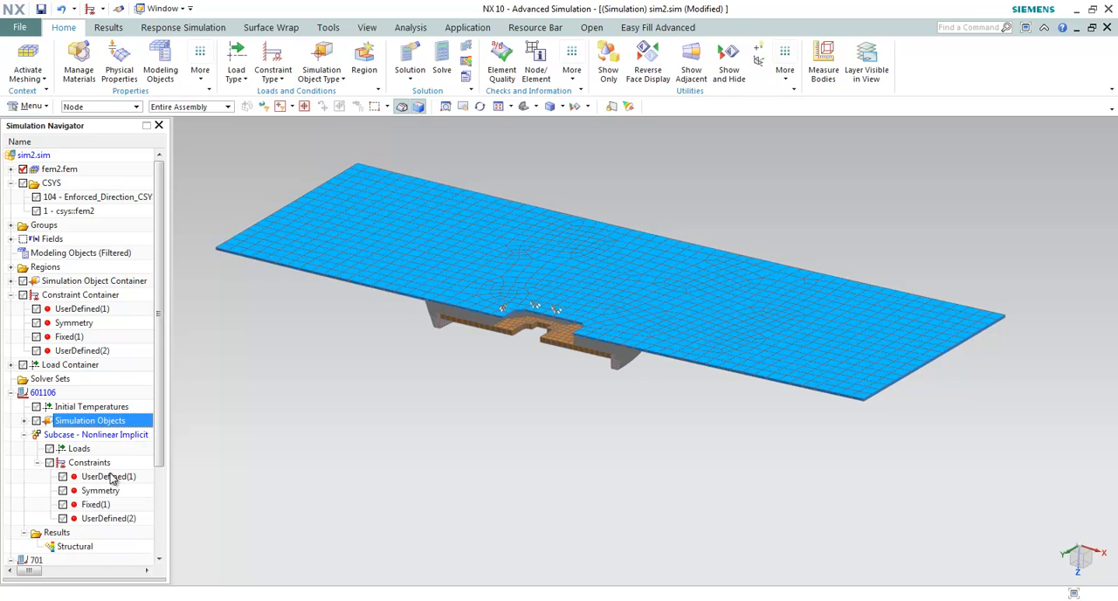
# Step: Highlight the UserDefined(1) and Symmetry constraints, then bring up the constraint type list
pyautogui.click(108, 476)
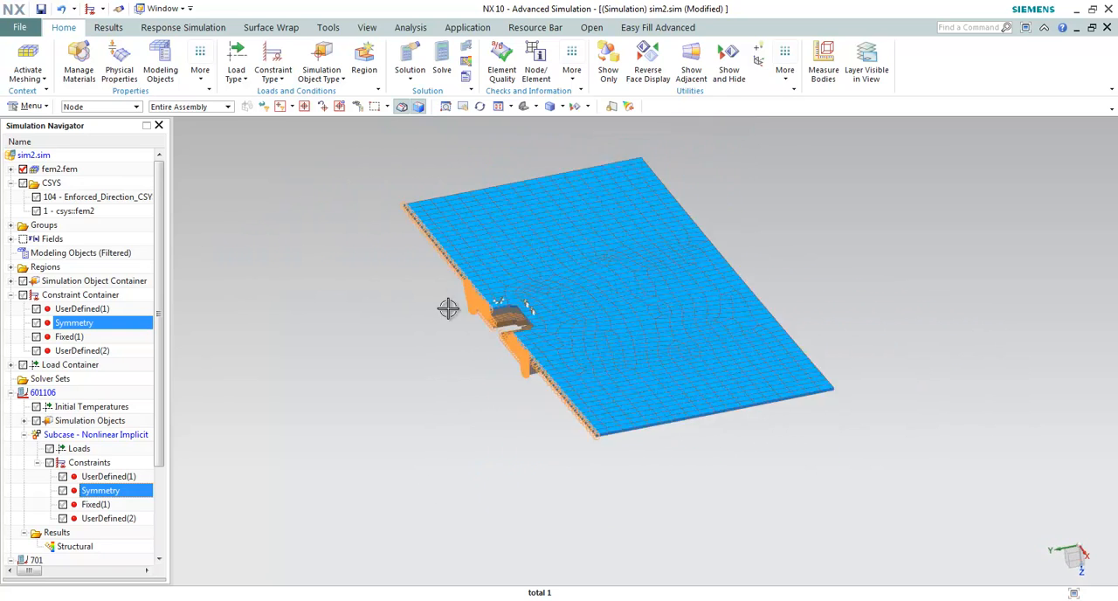
pyautogui.click(108, 476)
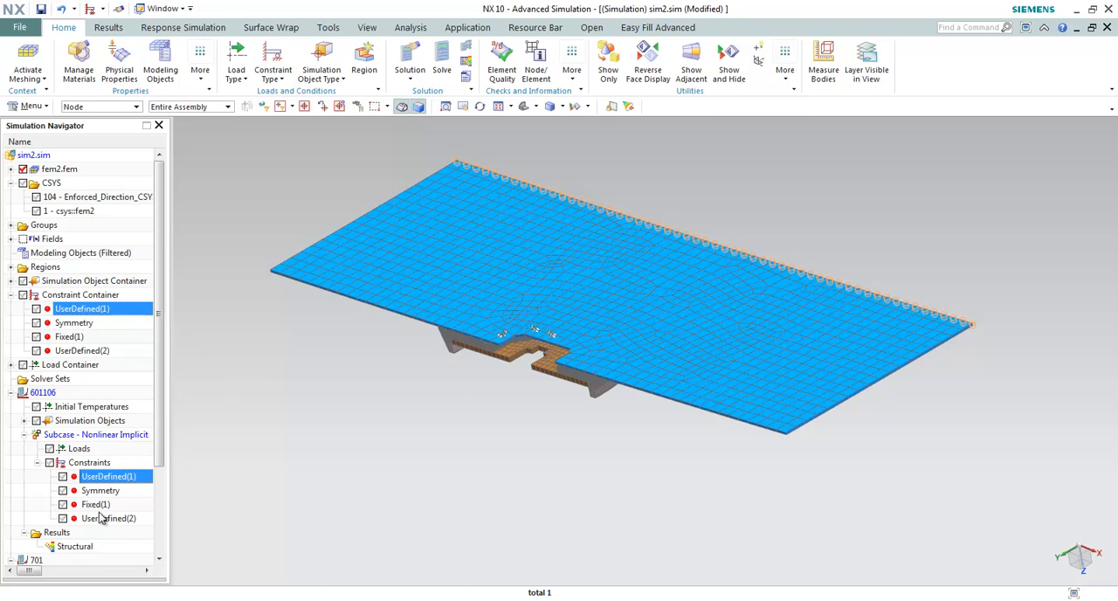
pyautogui.click(108, 518)
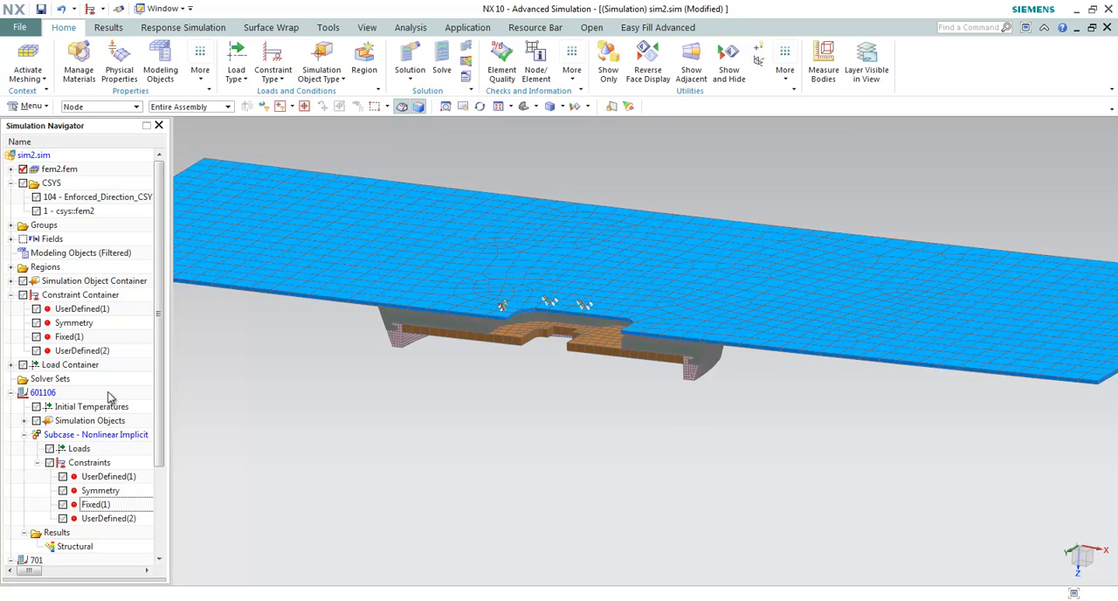
pyautogui.moveTo(336, 116)
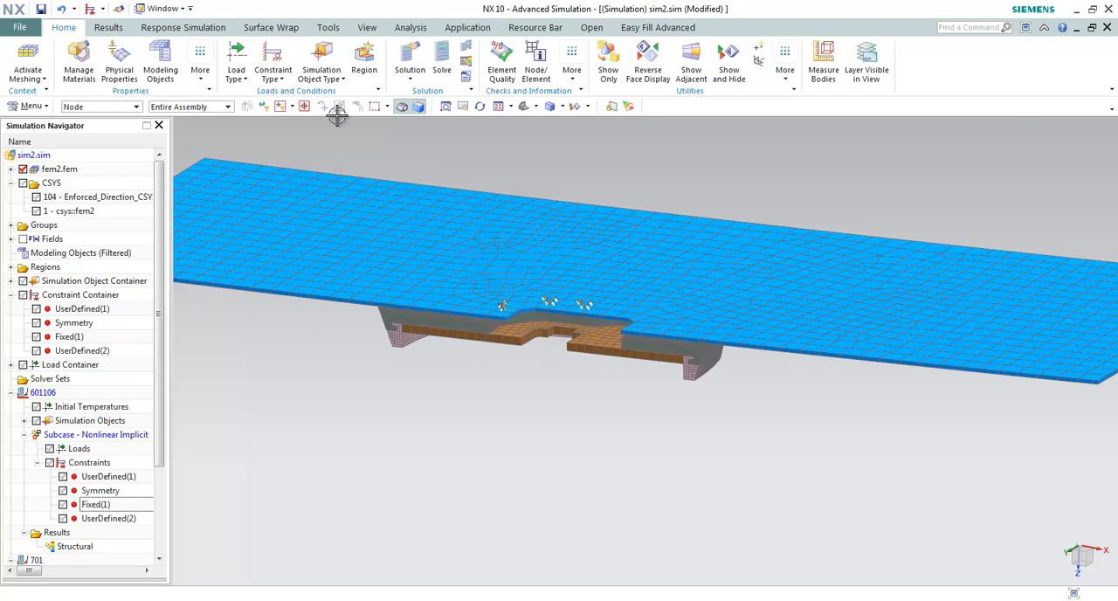
pyautogui.moveTo(272, 62)
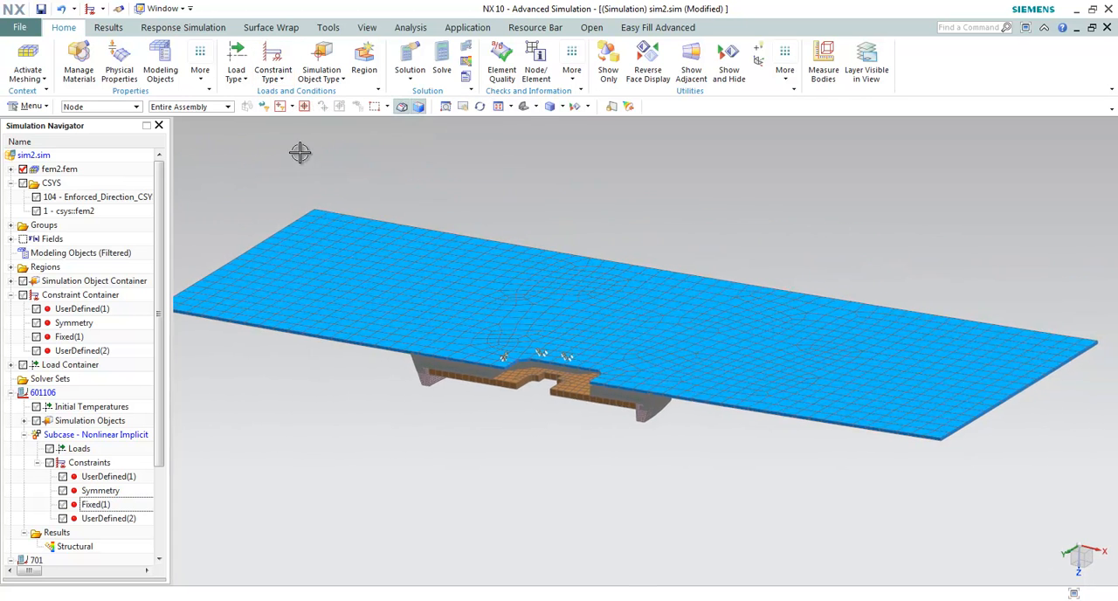
pyautogui.click(272, 61)
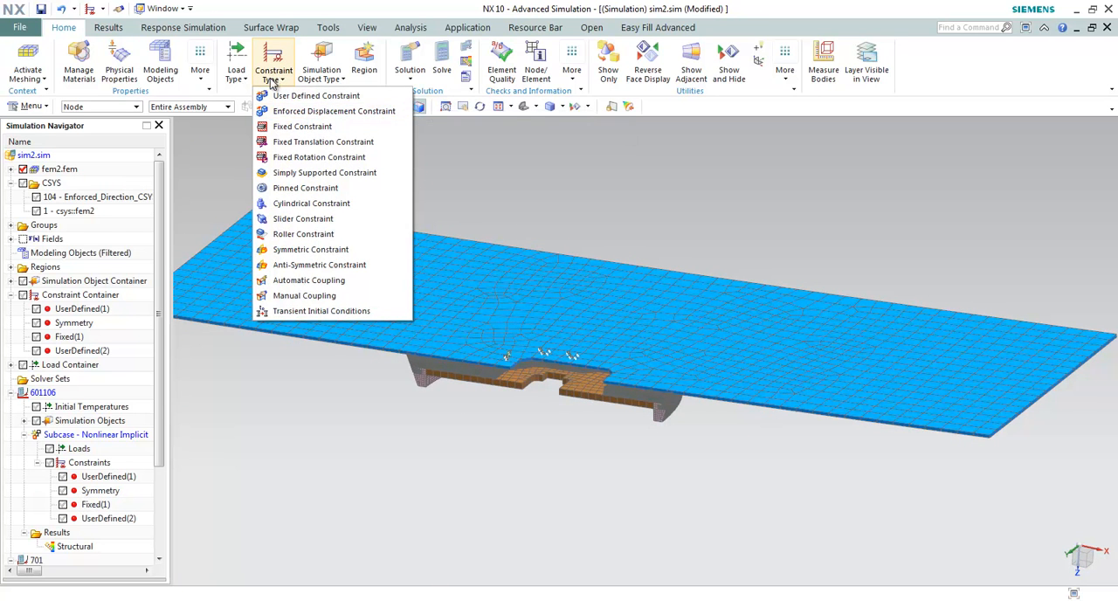
pyautogui.moveTo(334, 111)
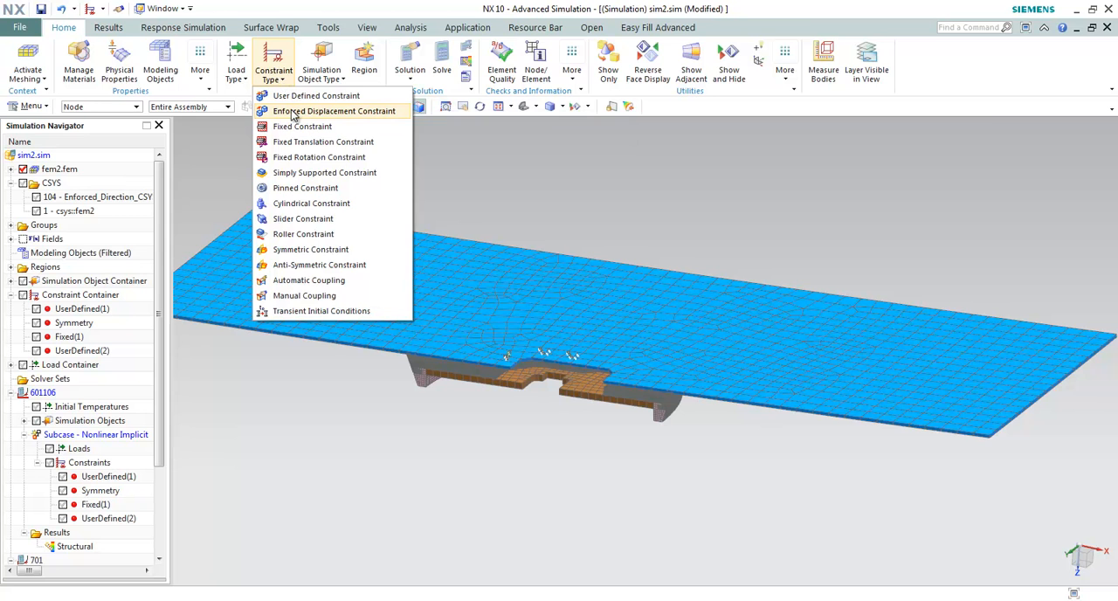
# Step: Pick Enforced Displacement Constraint to start Enforced(1)
pyautogui.click(333, 111)
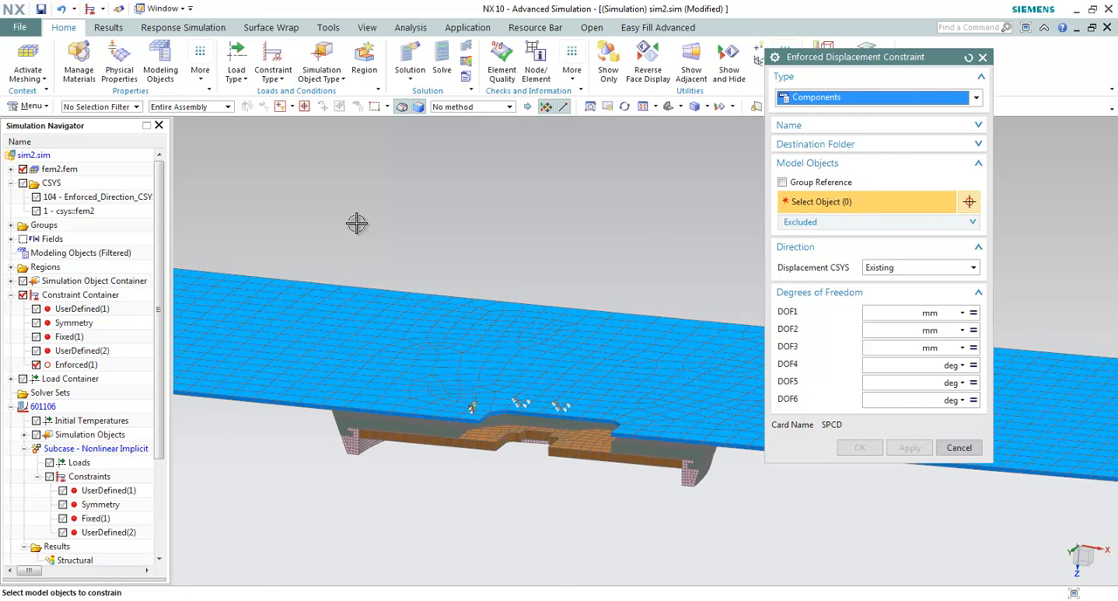
# Step: Select the 30 Enforcer objects and use a Cartesian displacement CSYS
pyautogui.click(22, 168)
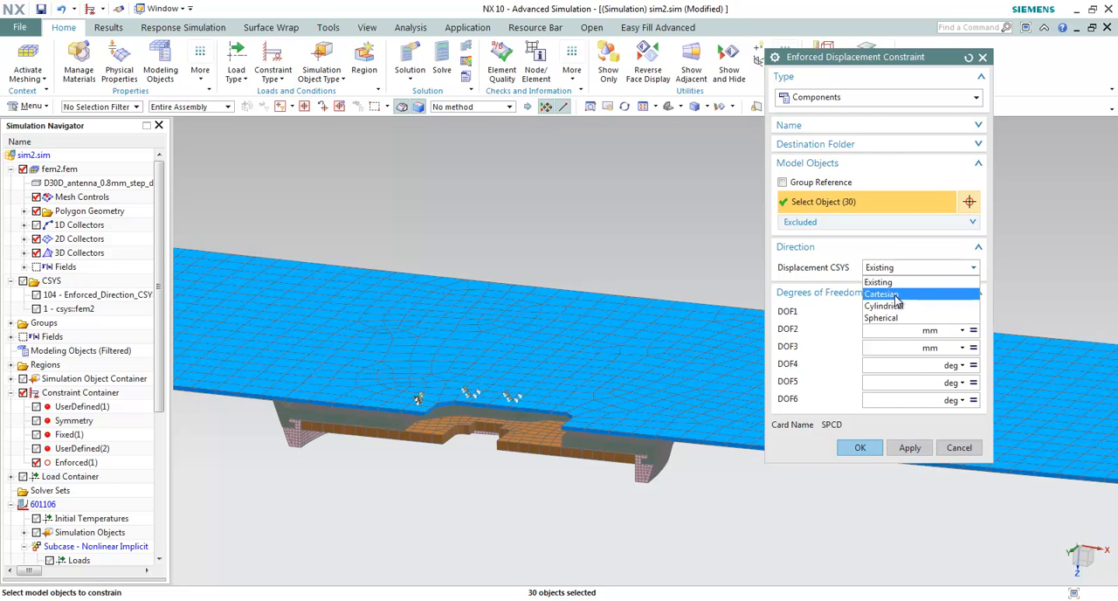
pyautogui.click(881, 294)
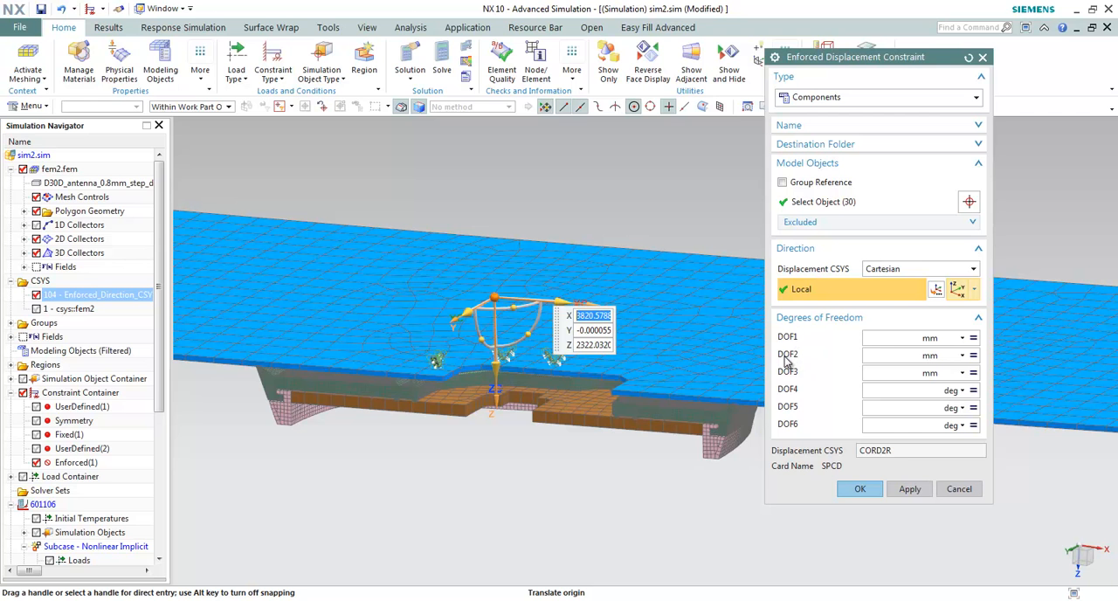
pyautogui.moveTo(784, 362)
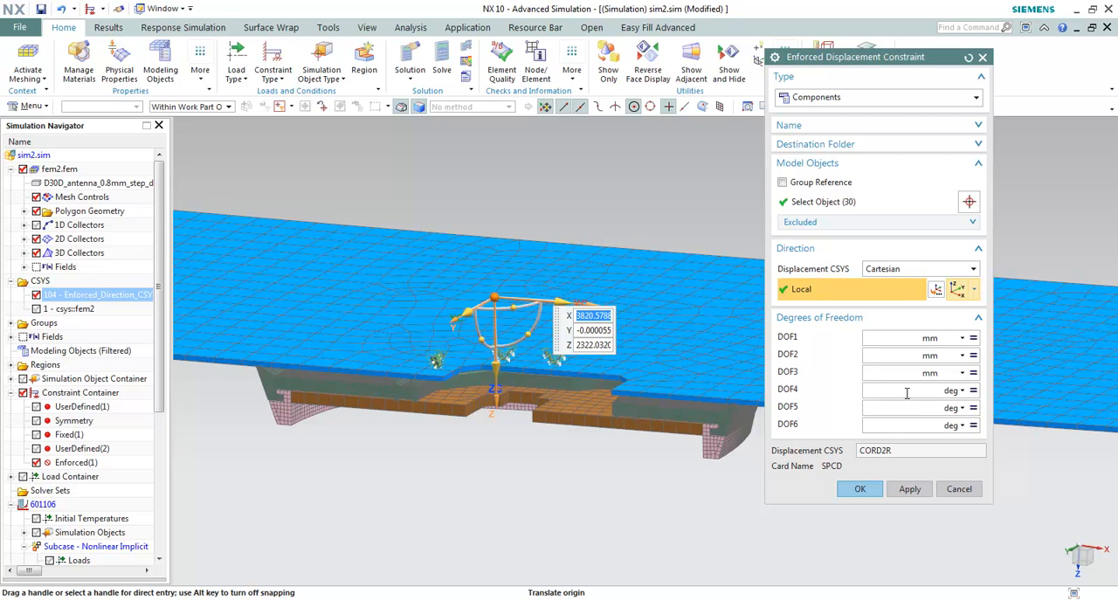
# Step: Enter 0 for DOF4, completing zeros in DOF1, DOF2 and DOF4–DOF6
pyautogui.click(908, 390)
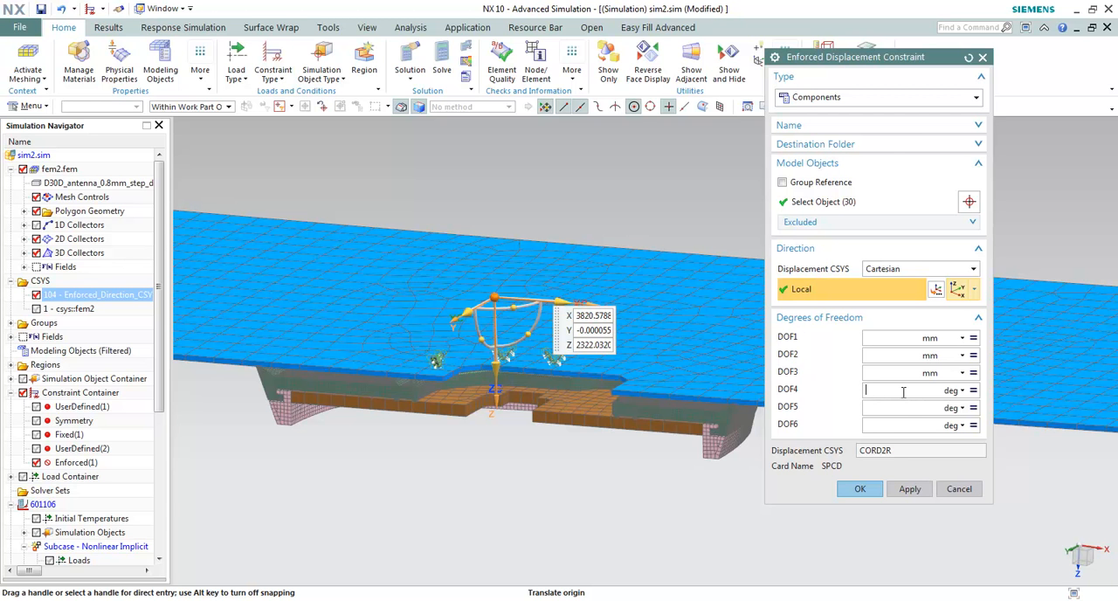
pyautogui.write('0')
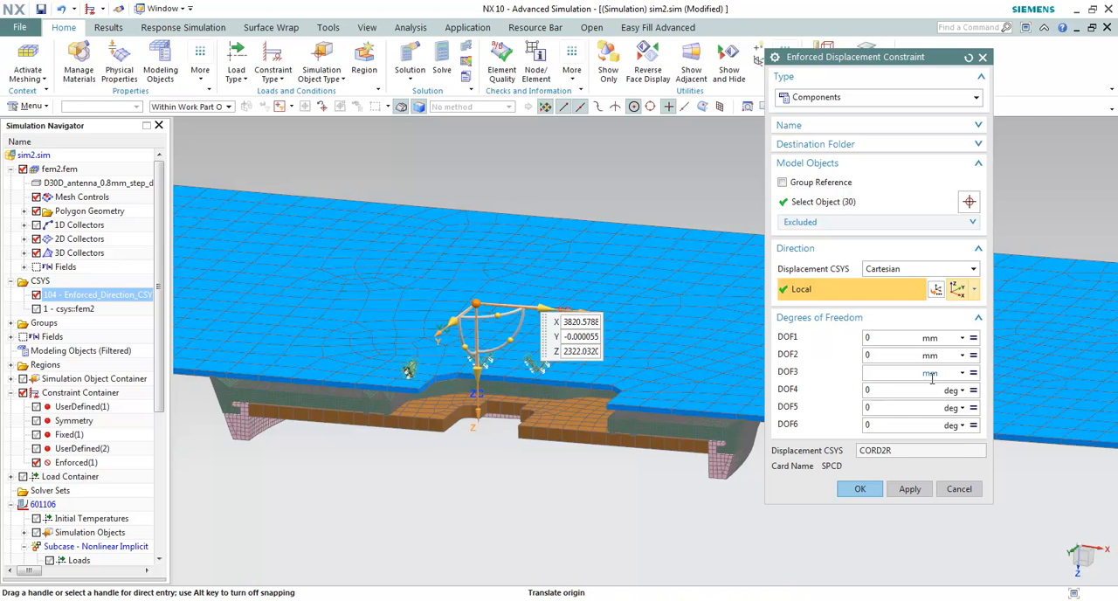
# Step: Create a new Table field DOF3(2) from DOF3's value options
pyautogui.click(973, 373)
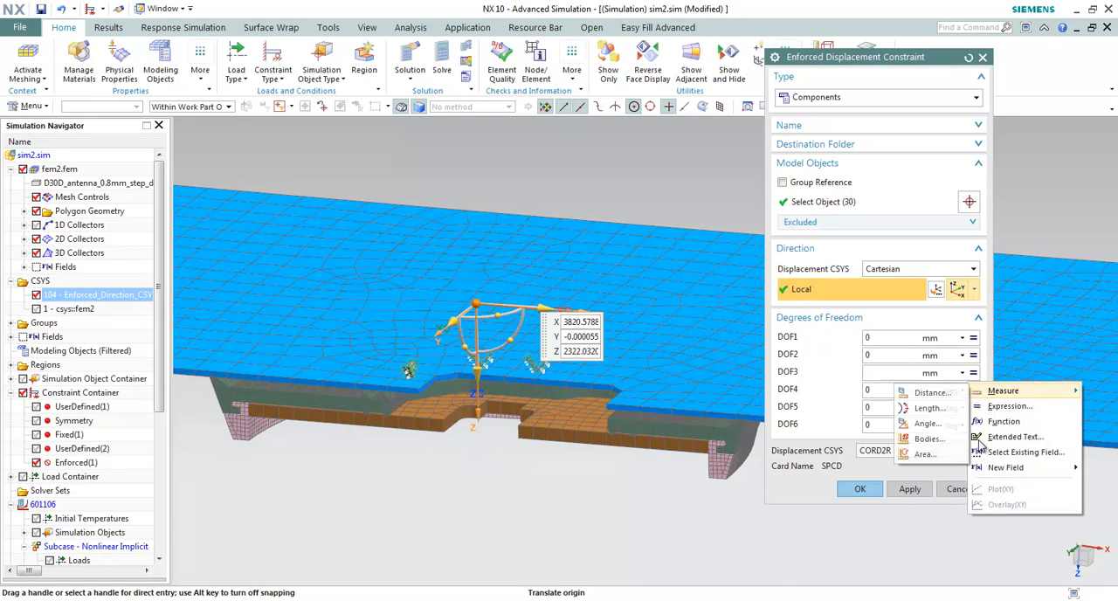
pyautogui.click(1005, 467)
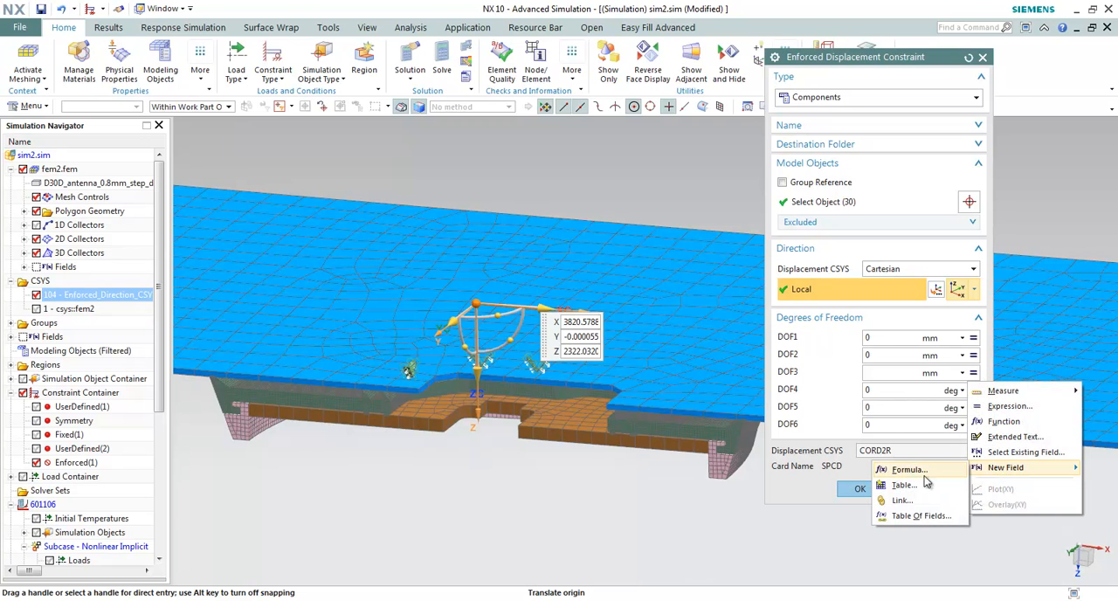
pyautogui.click(903, 484)
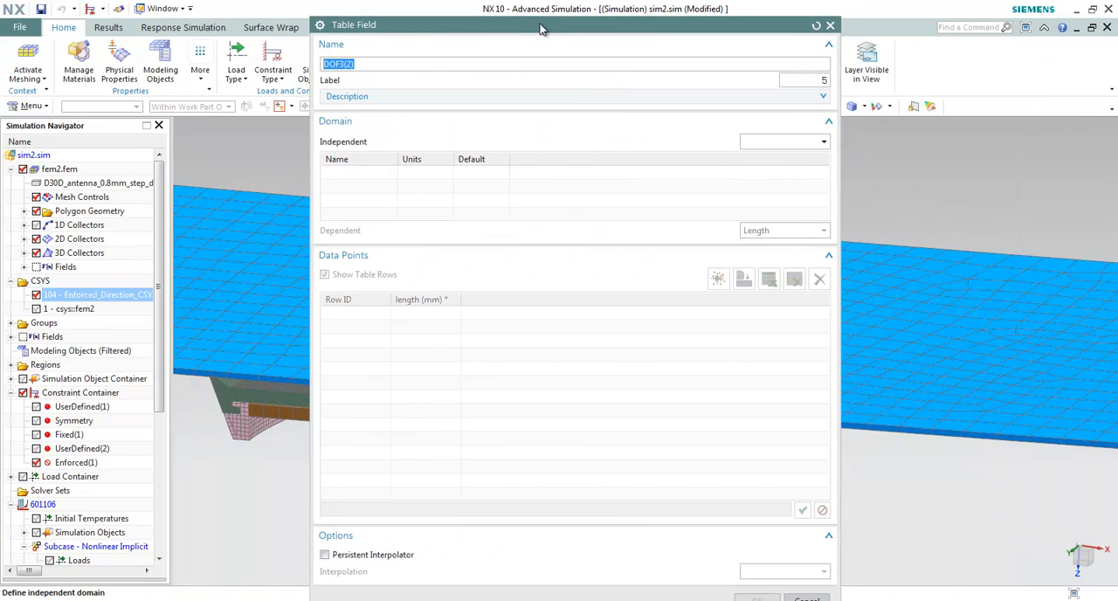
# Step: Use Time as the domain, enter points 0,0 and 1,1, and accept DOF3(2)
pyautogui.click(821, 141)
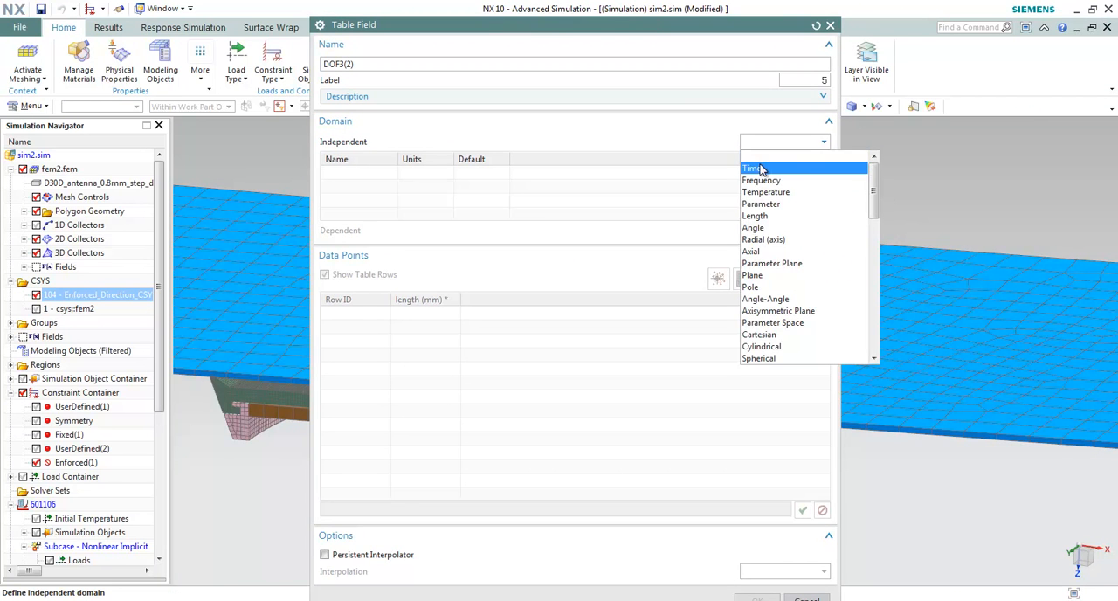
pyautogui.click(752, 168)
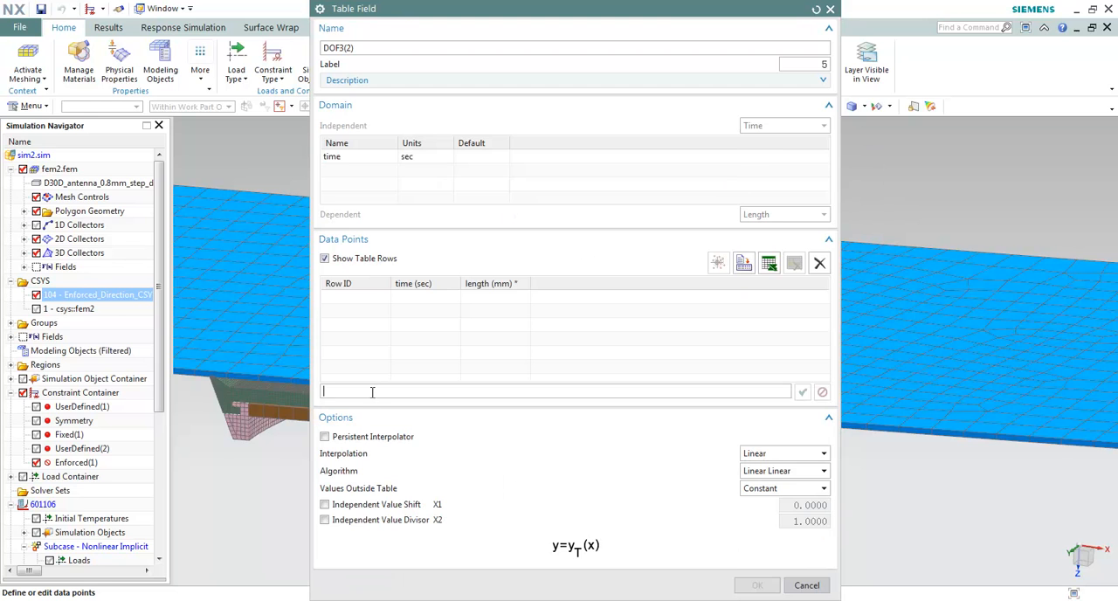
pyautogui.write('0,0')
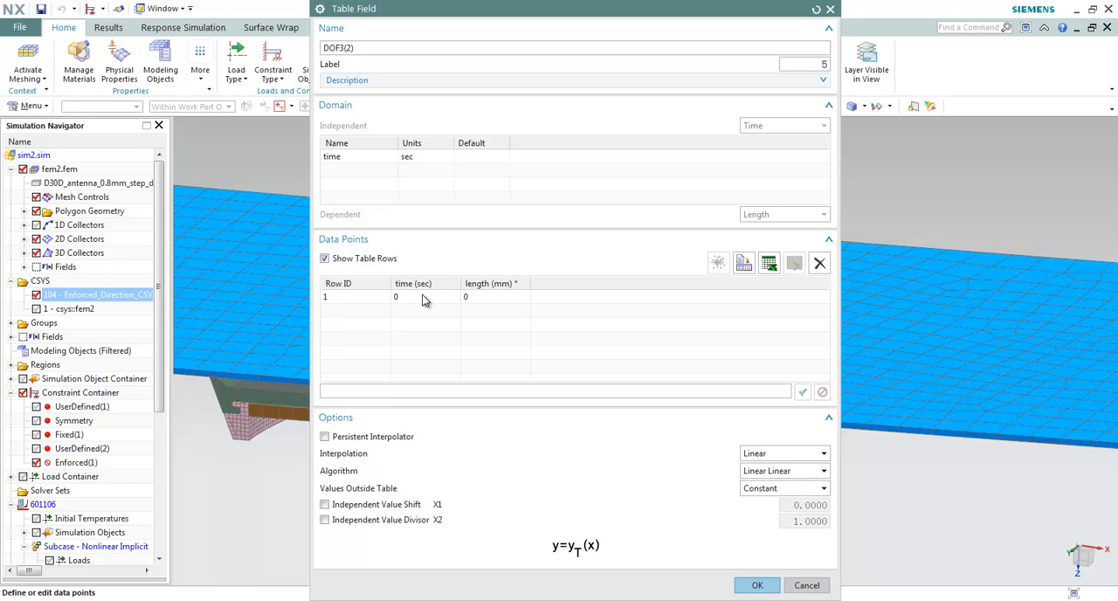
pyautogui.click(556, 390)
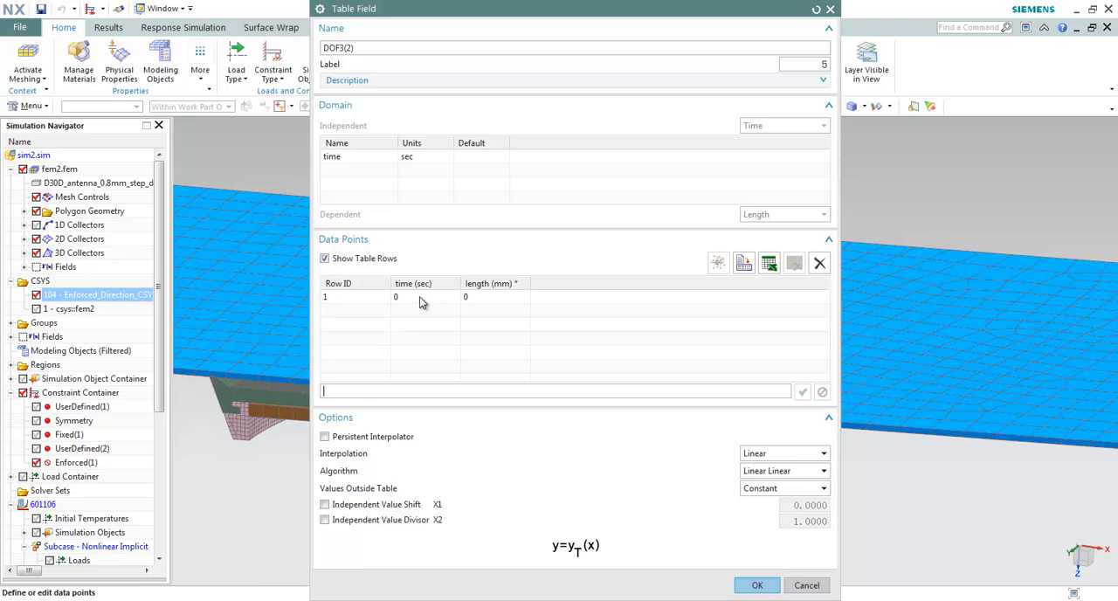
pyautogui.moveTo(373, 395)
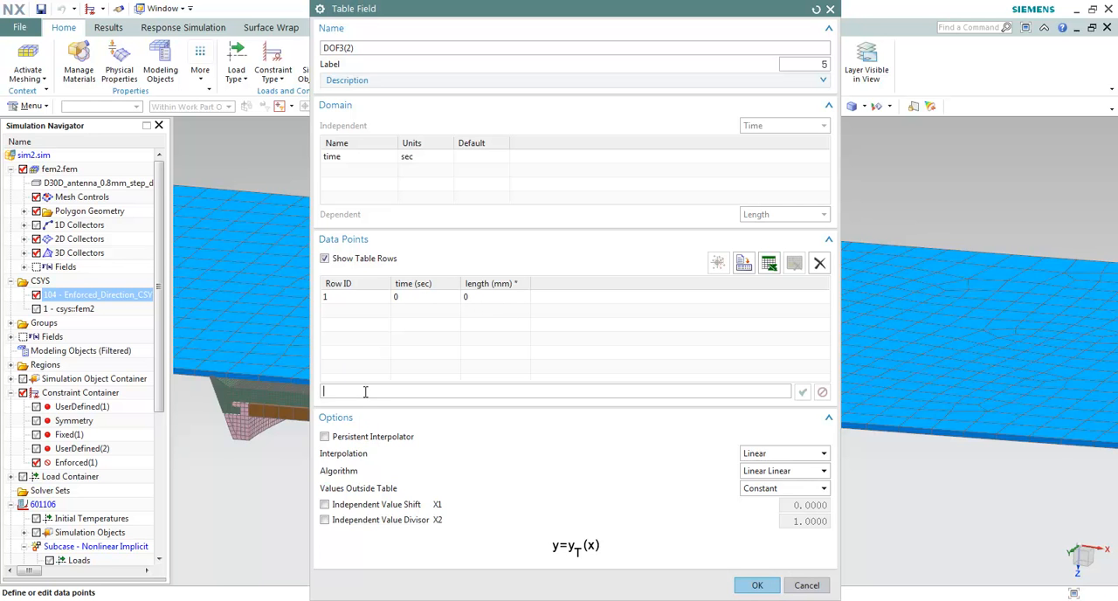
pyautogui.write('1,1')
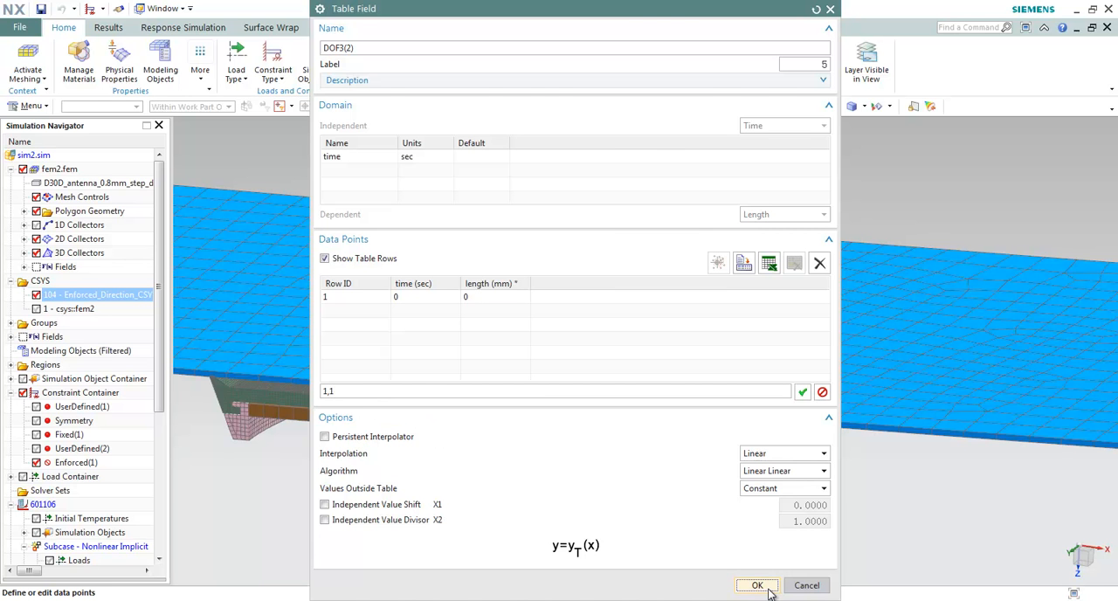
pyautogui.click(756, 585)
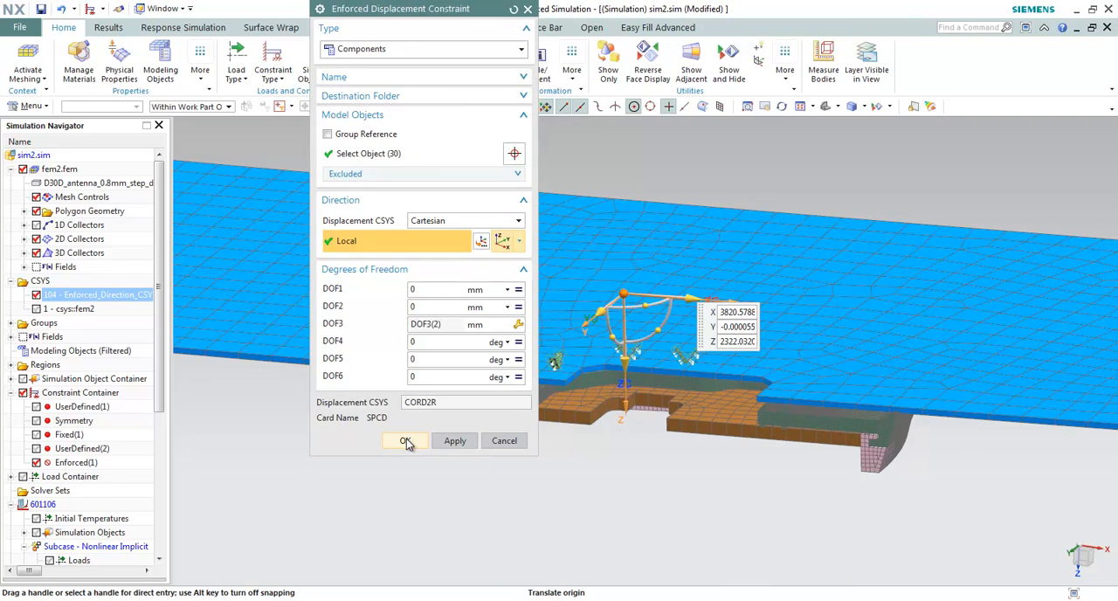
# Step: Finish Enforced(1) and inspect the 601106 solution settings without changing them
pyautogui.click(405, 440)
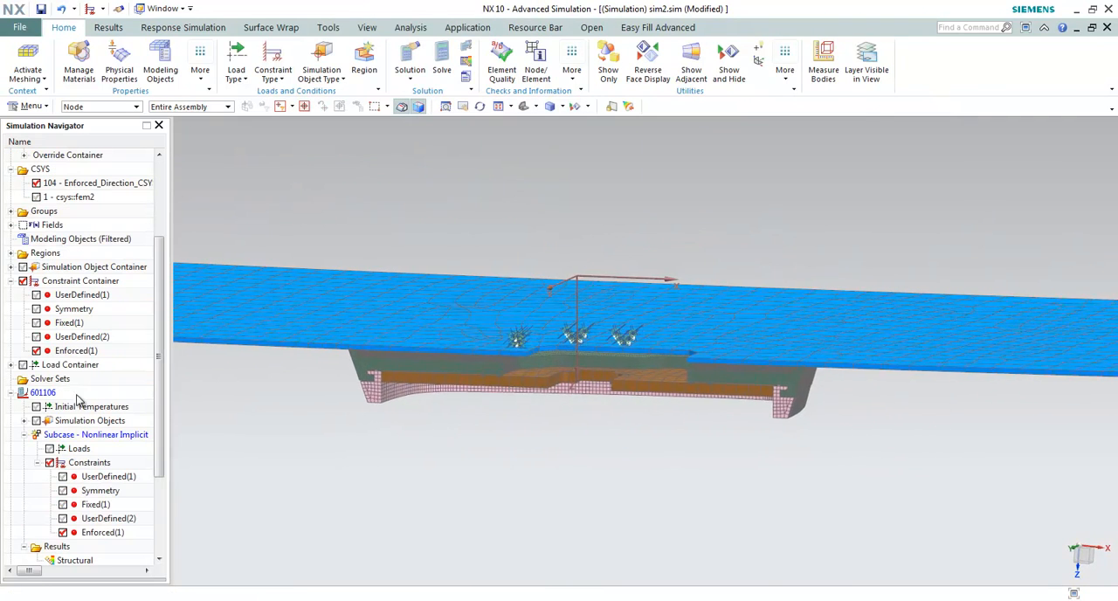
pyautogui.scroll(3)
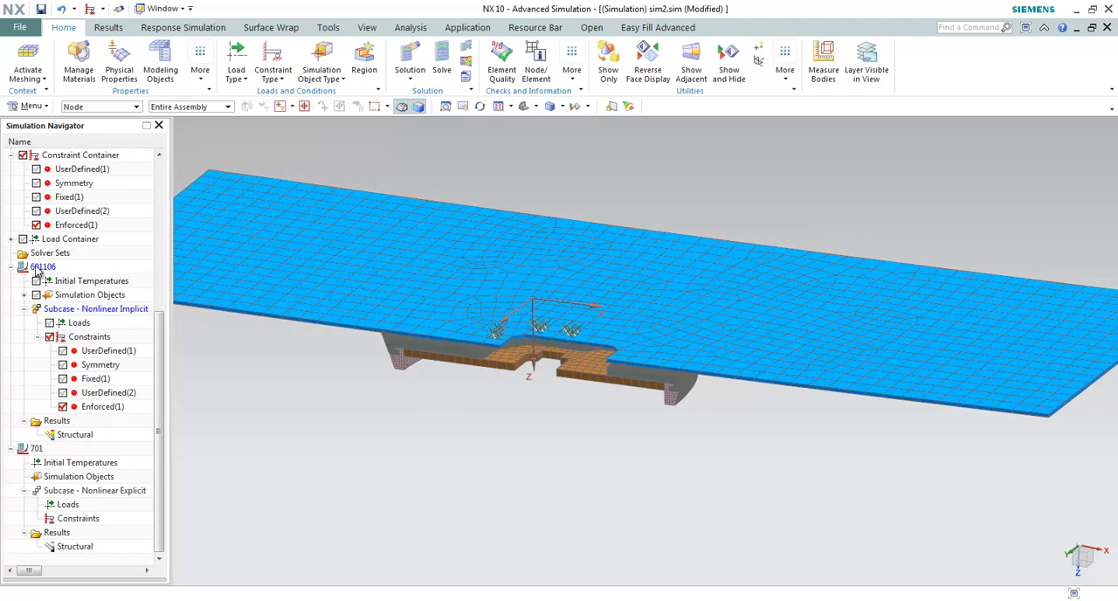
pyautogui.click(43, 266)
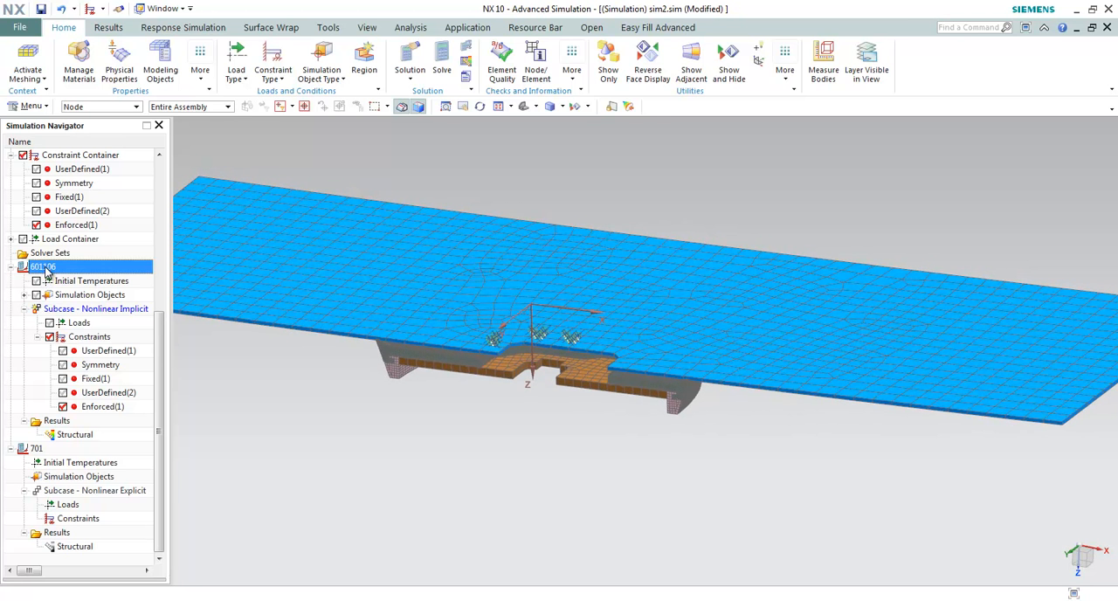
pyautogui.doubleClick(42, 266)
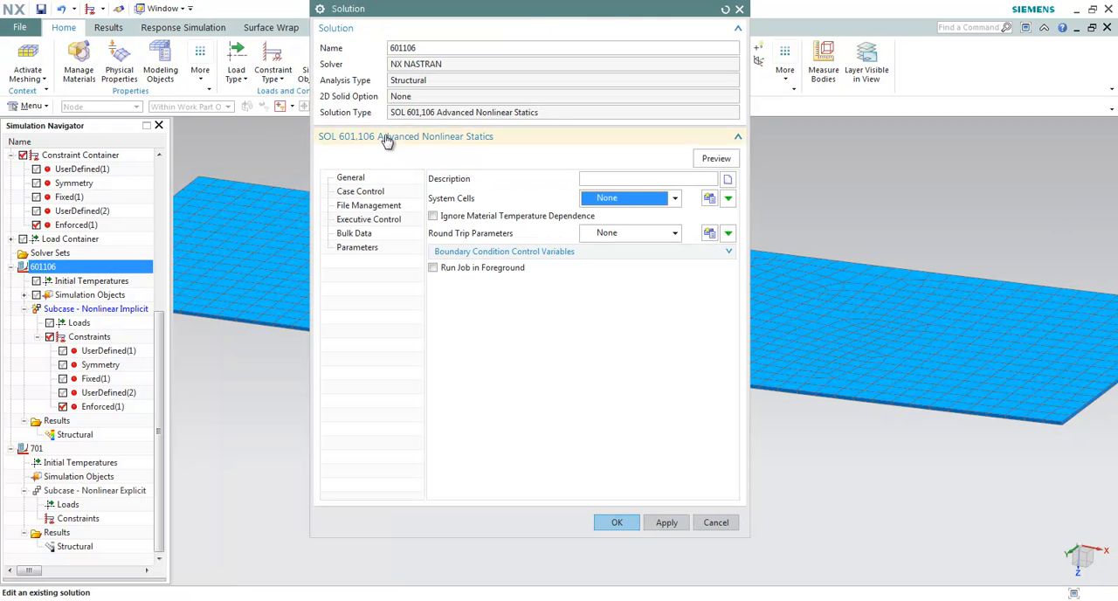
pyautogui.tripleClick(476, 112)
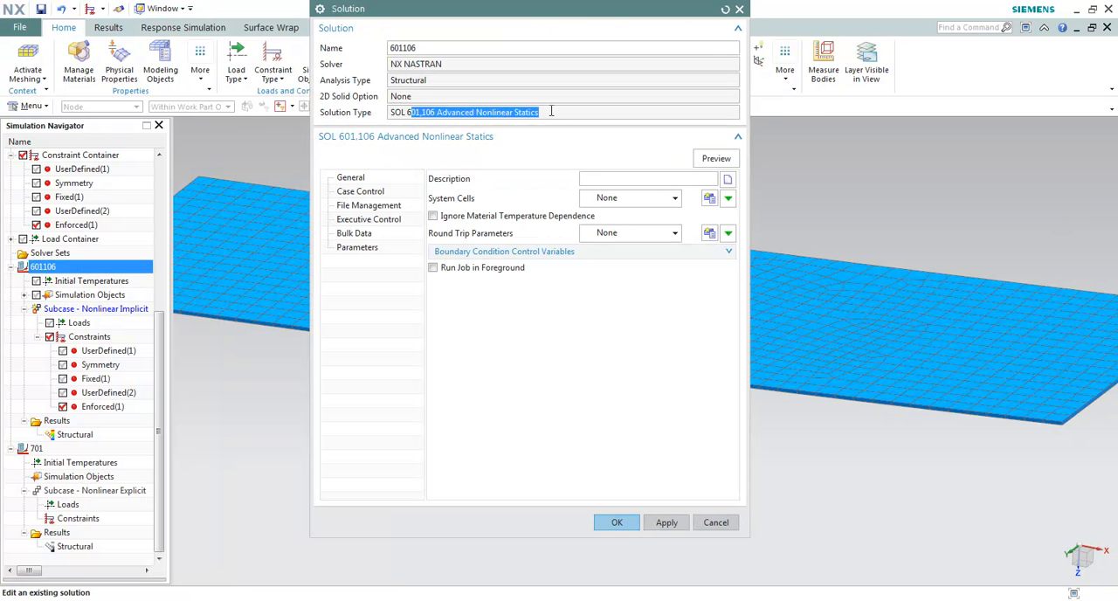
pyautogui.click(616, 521)
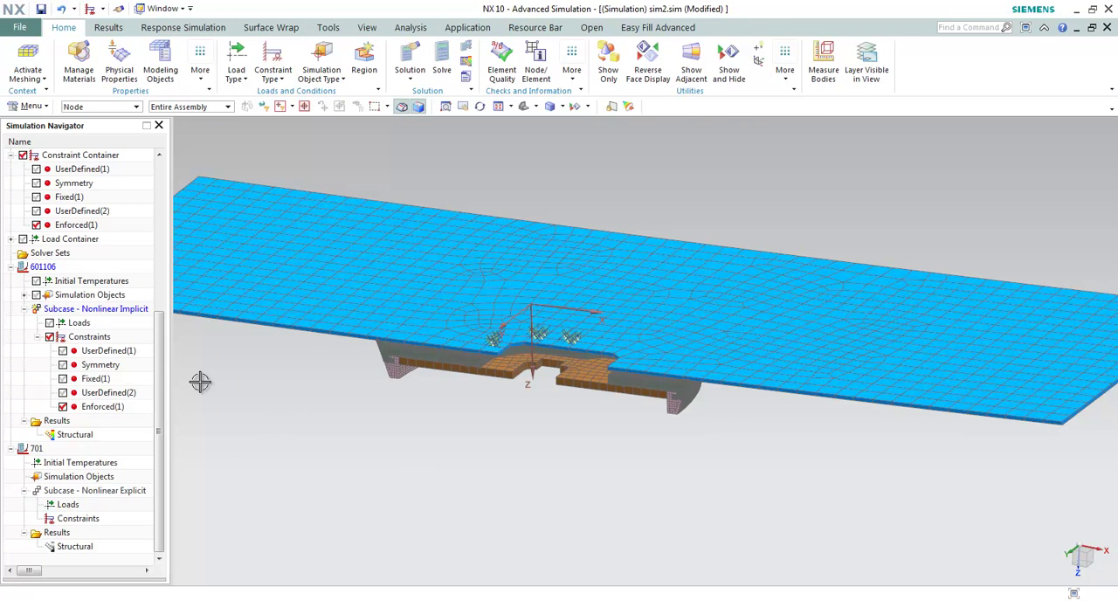
pyautogui.moveTo(50, 456)
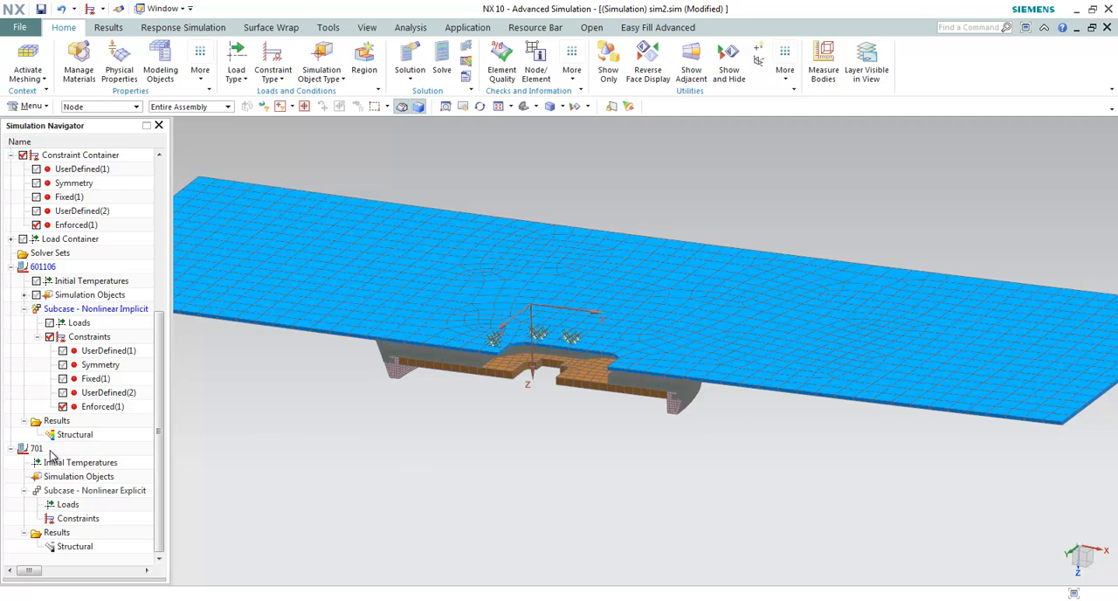
# Step: Activate the 701 solution and review its settings without changes
pyautogui.click(74, 434)
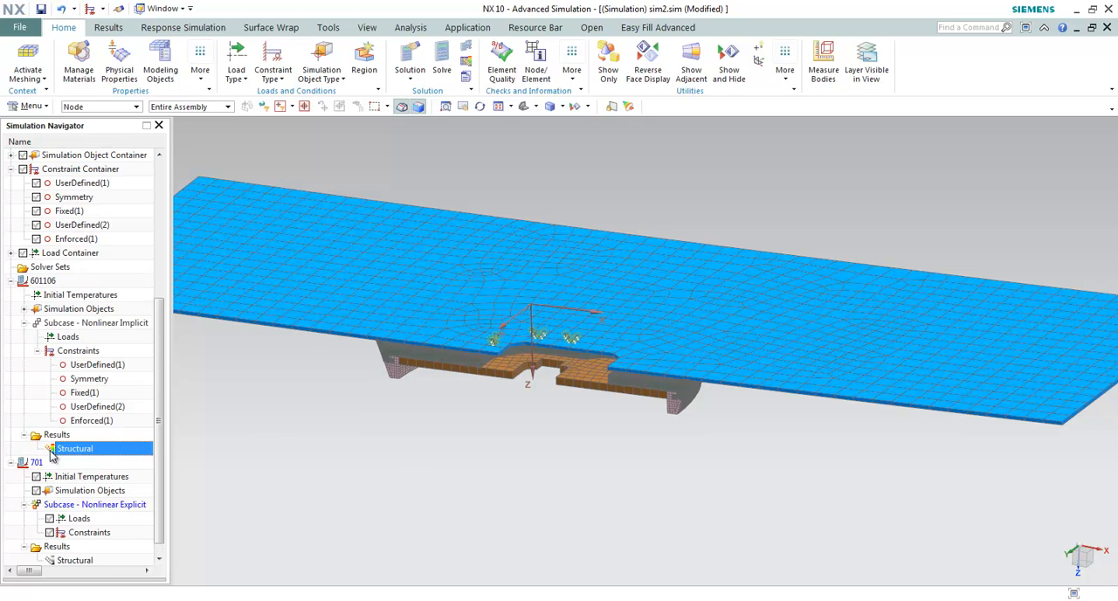
pyautogui.doubleClick(36, 461)
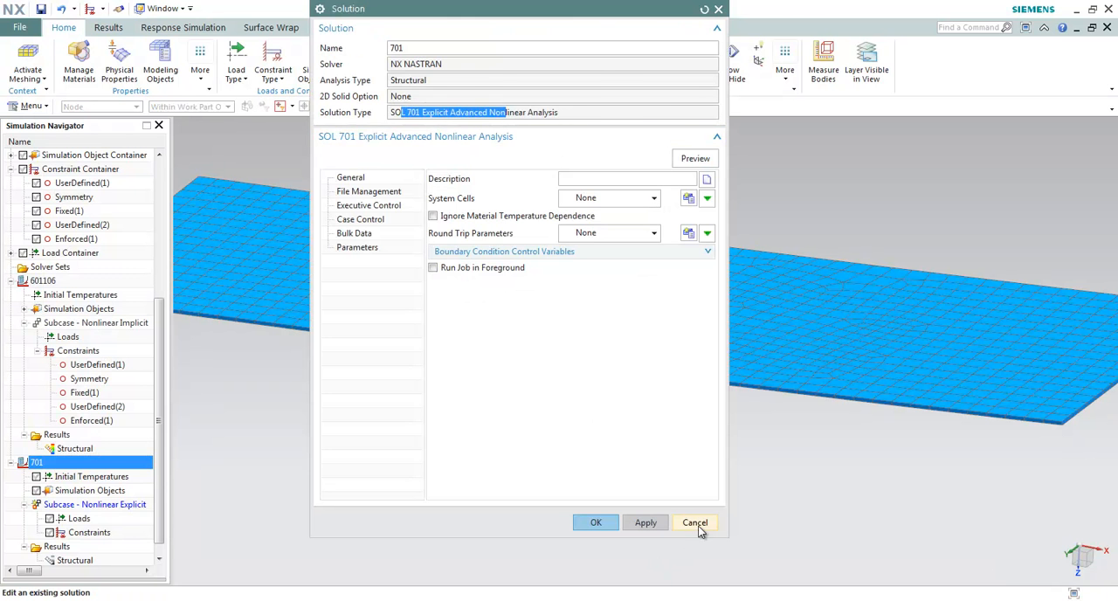
pyautogui.click(693, 522)
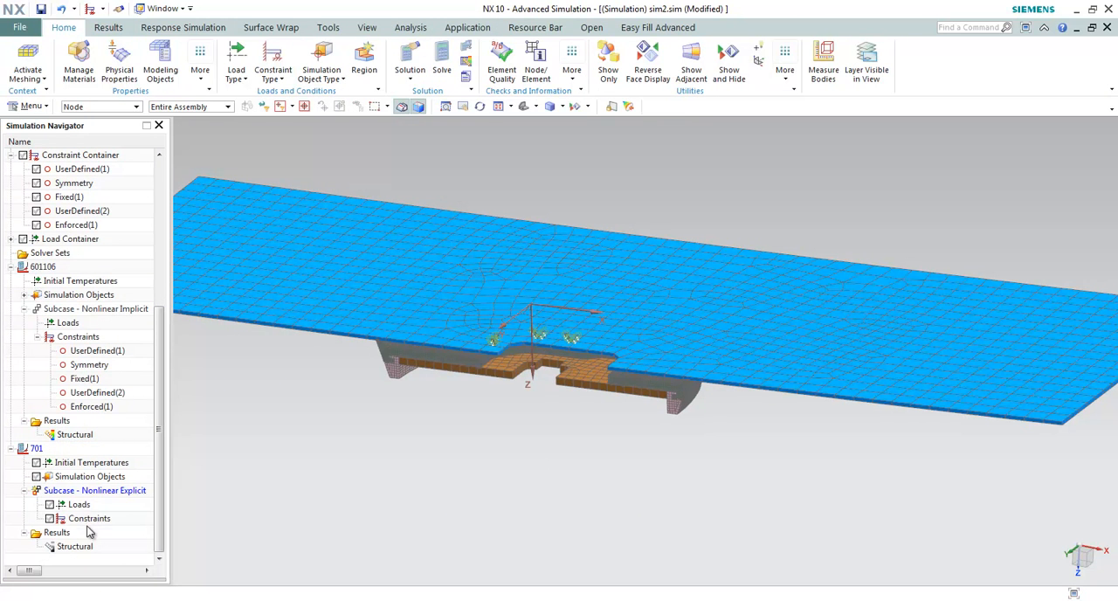
# Step: Add Enforced(1) to the 701 constraints and load the 601106 structural results
pyautogui.click(92, 406)
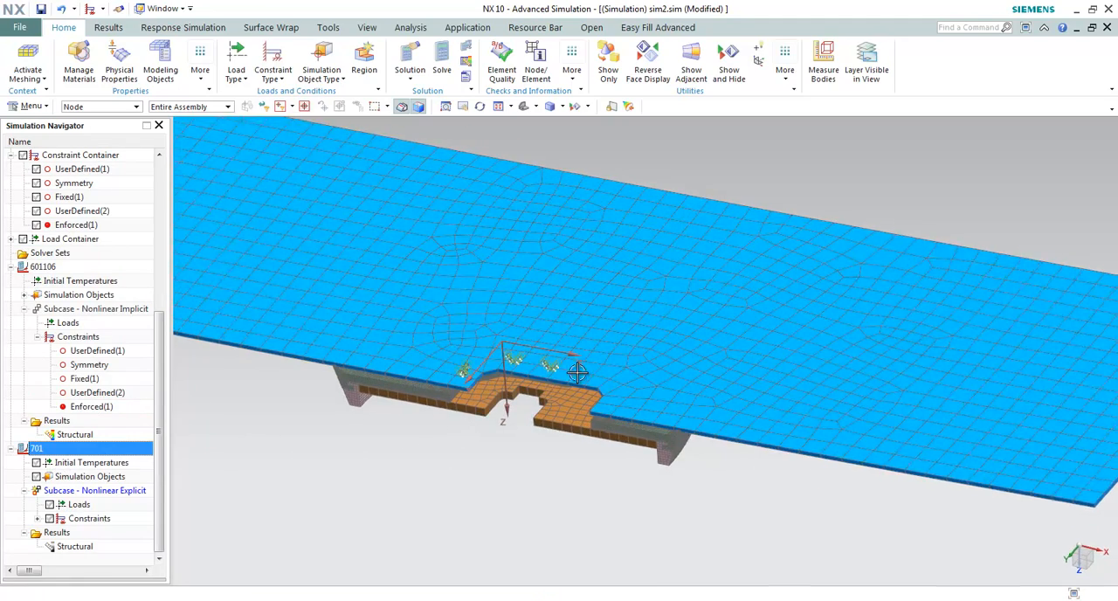
pyautogui.moveTo(576, 374); pyautogui.dragTo(607, 451)
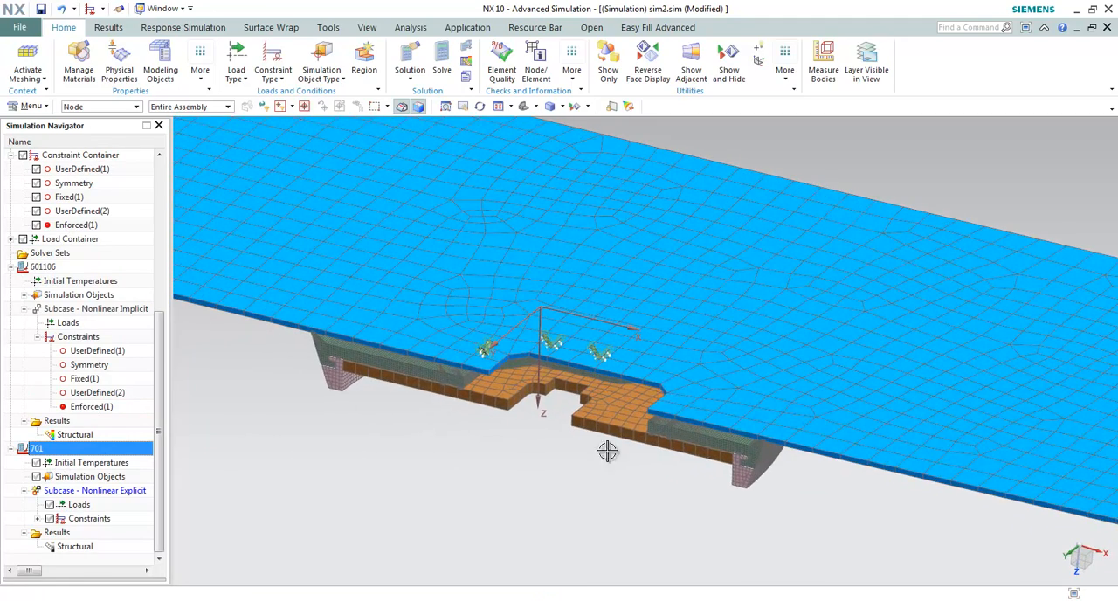
pyautogui.click(75, 434)
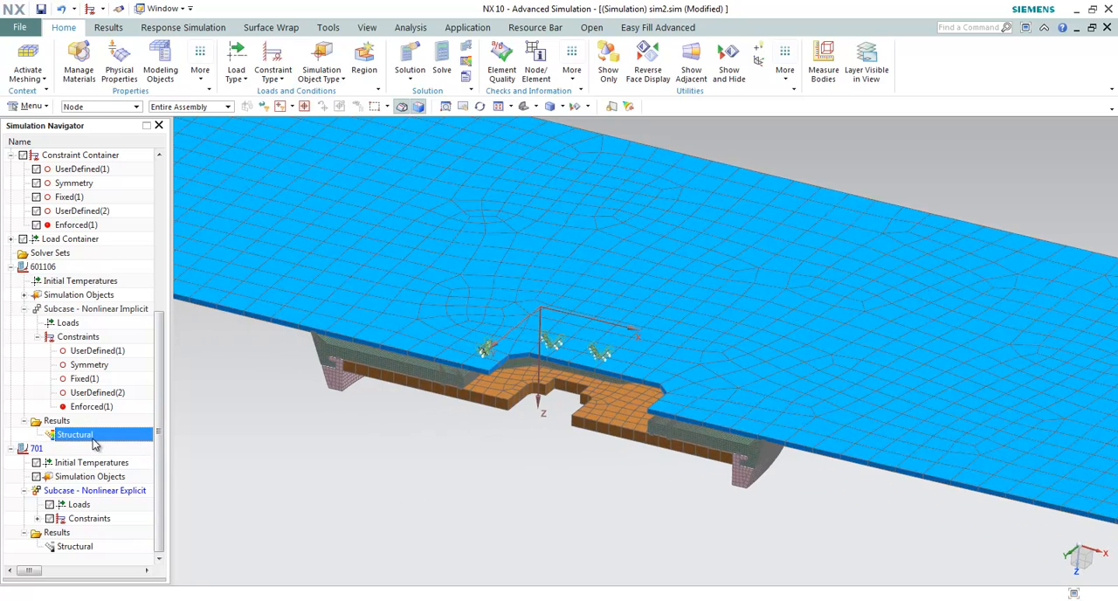
pyautogui.doubleClick(74, 434)
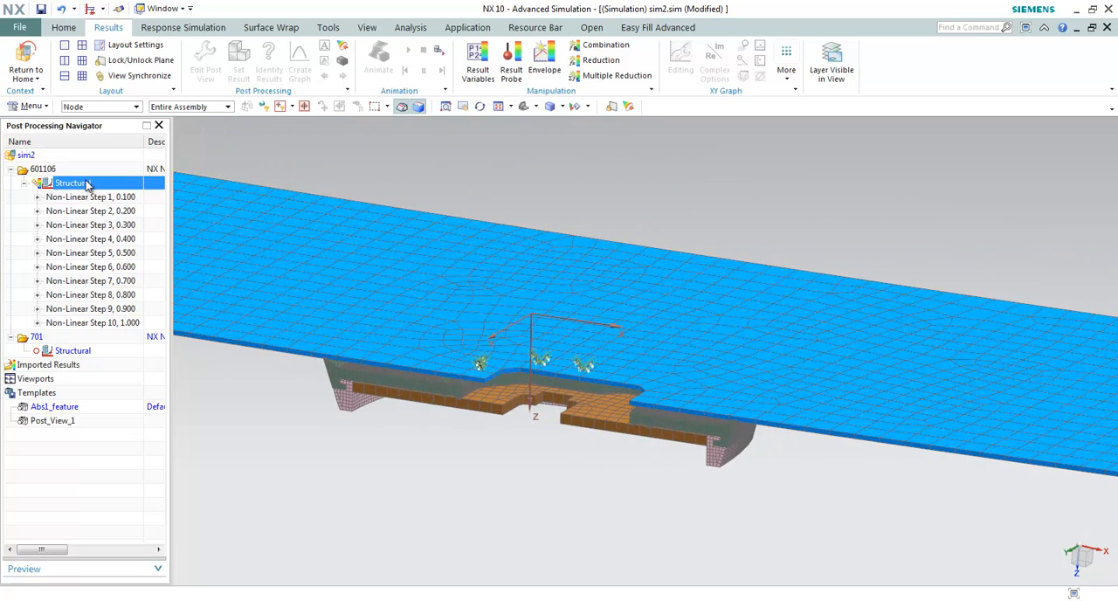
# Step: Plot 601106 displacement and play a full-cycle animation over the solution iterations
pyautogui.doubleClick(90, 197)
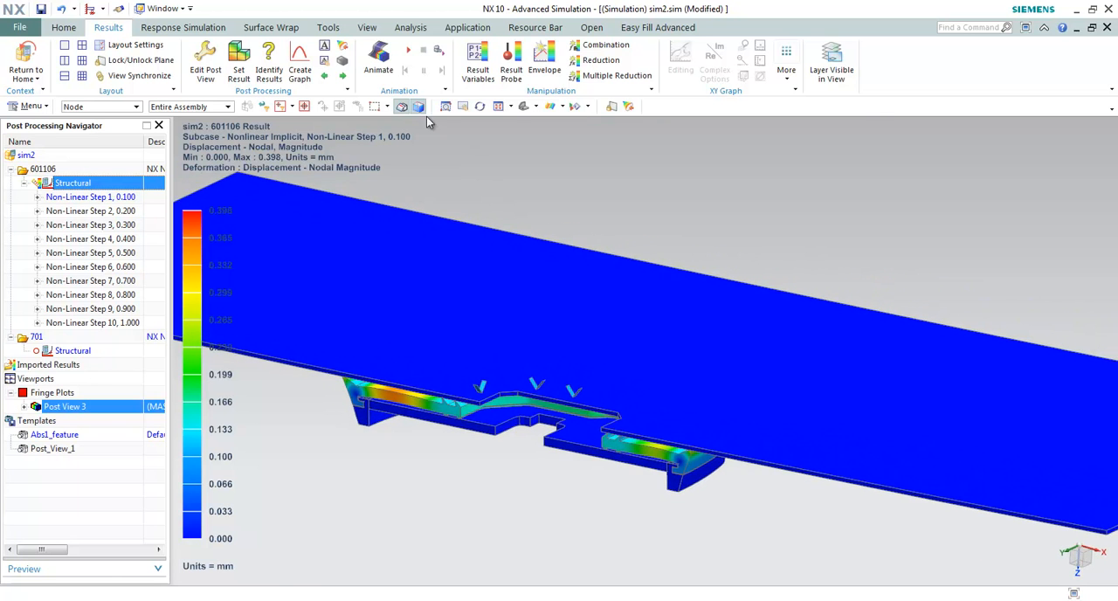
pyautogui.click(378, 56)
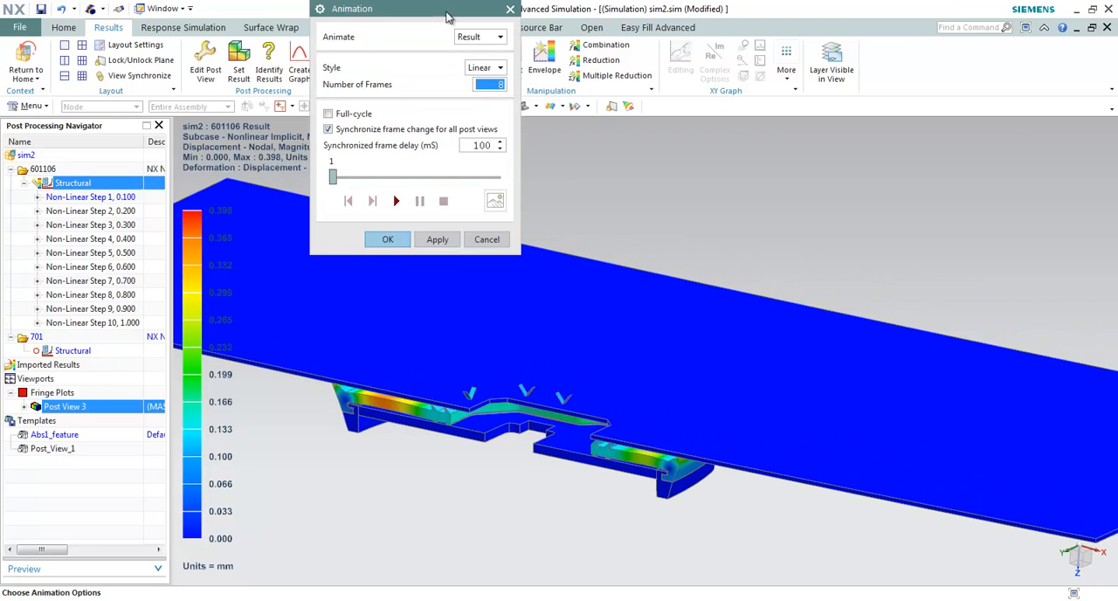
pyautogui.click(477, 36)
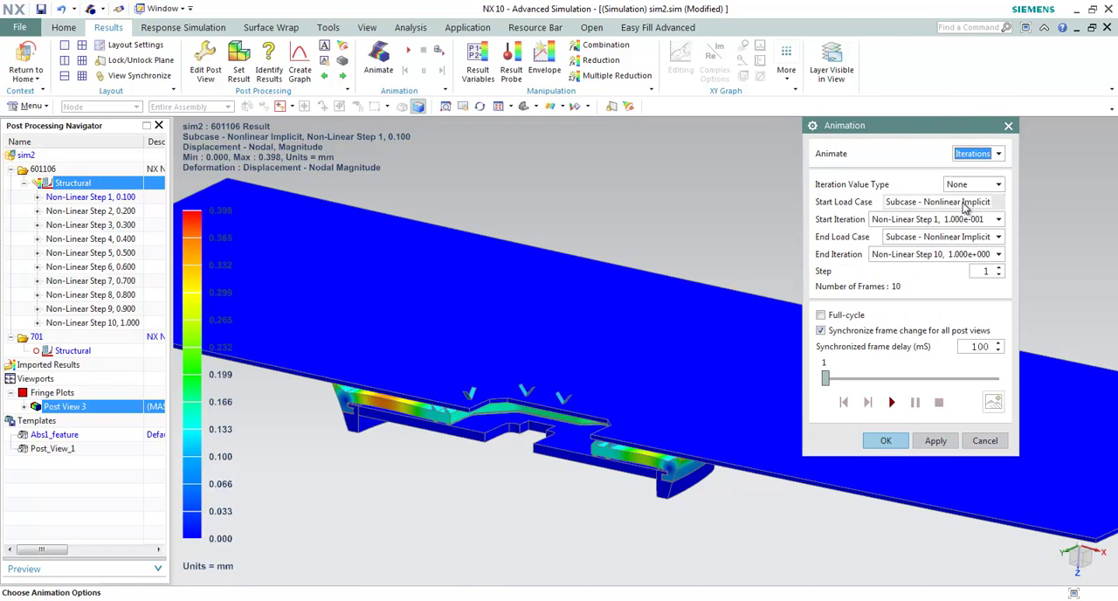
pyautogui.click(819, 314)
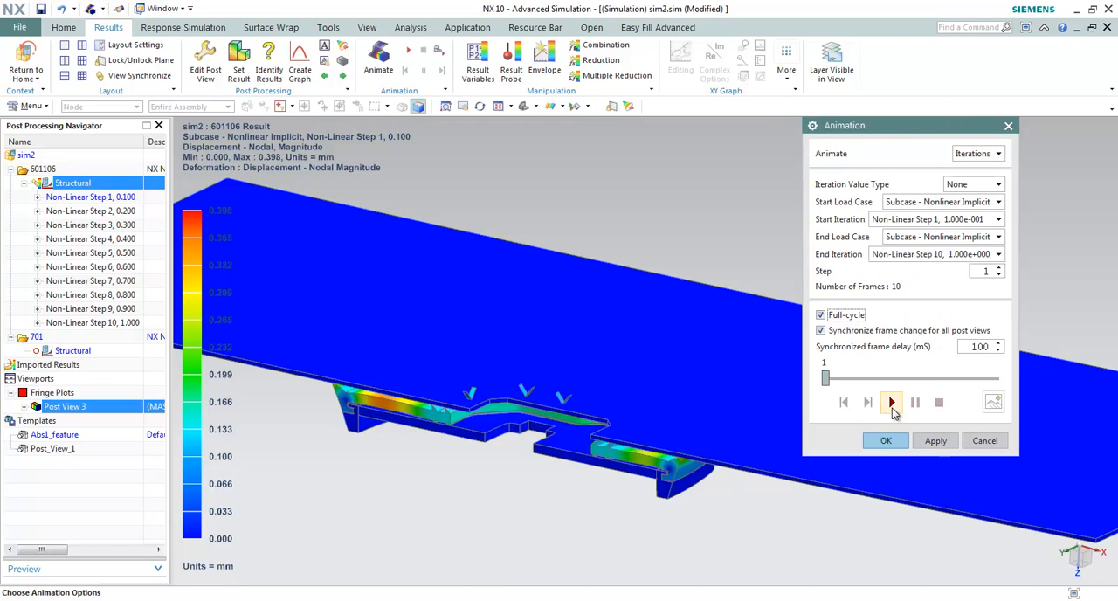
pyautogui.click(891, 402)
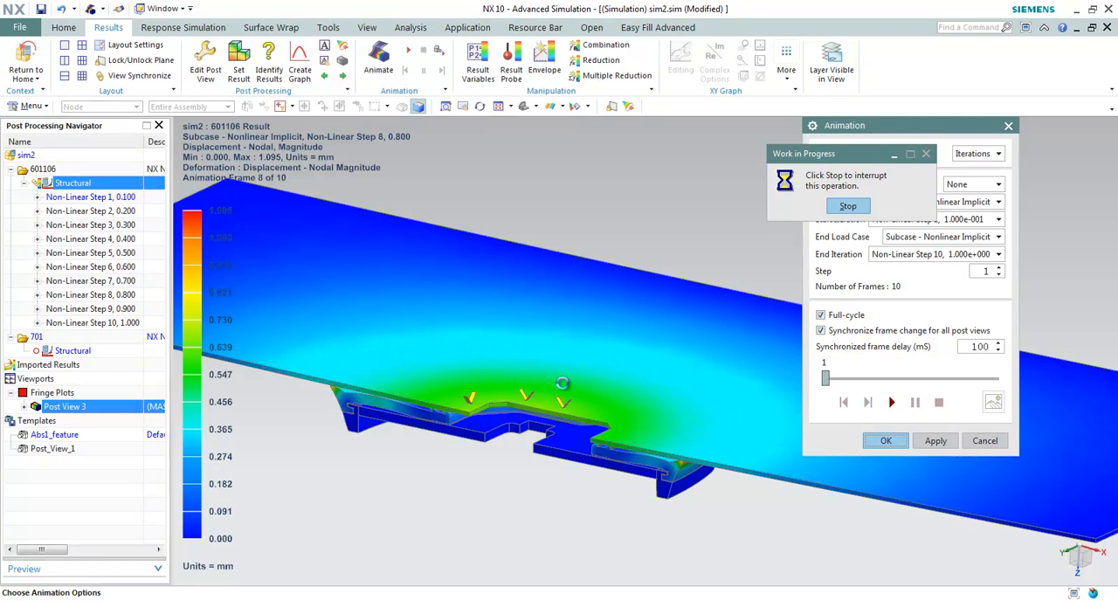
pyautogui.click(846, 205)
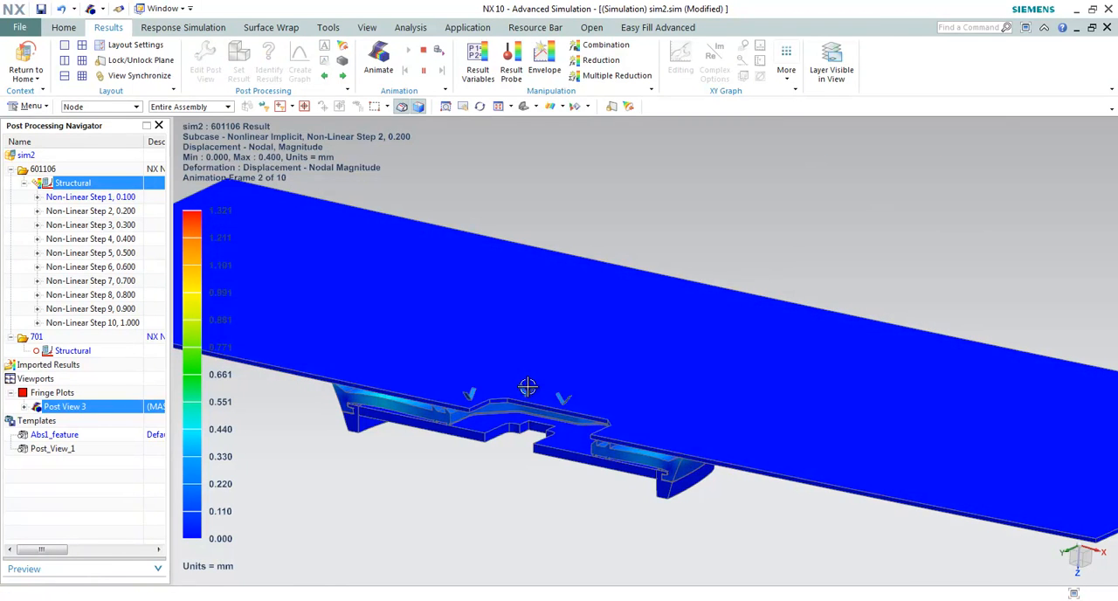
pyautogui.moveTo(524, 393)
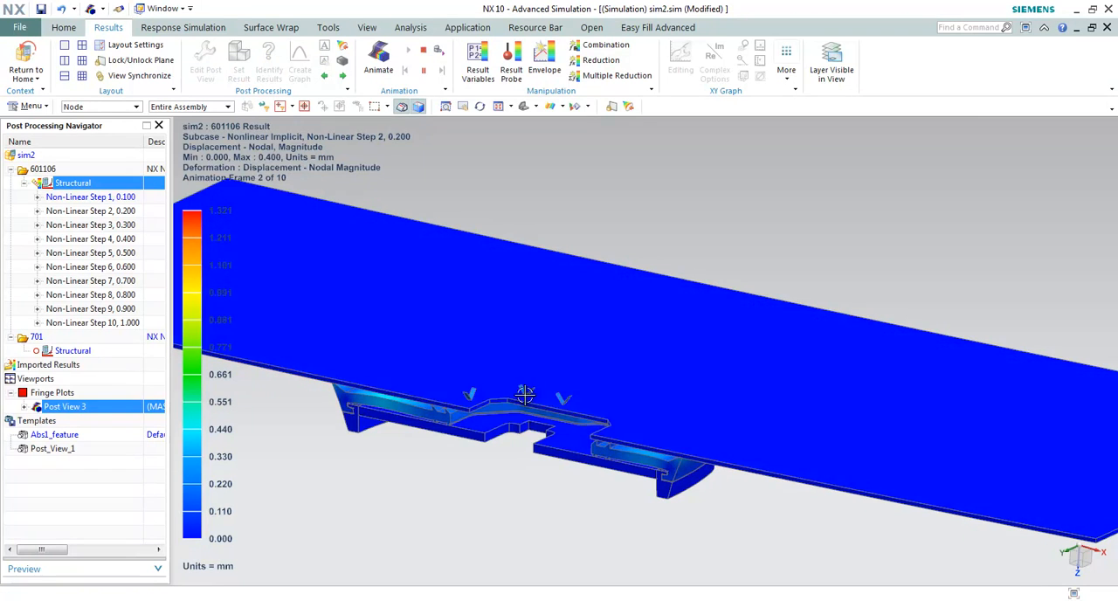